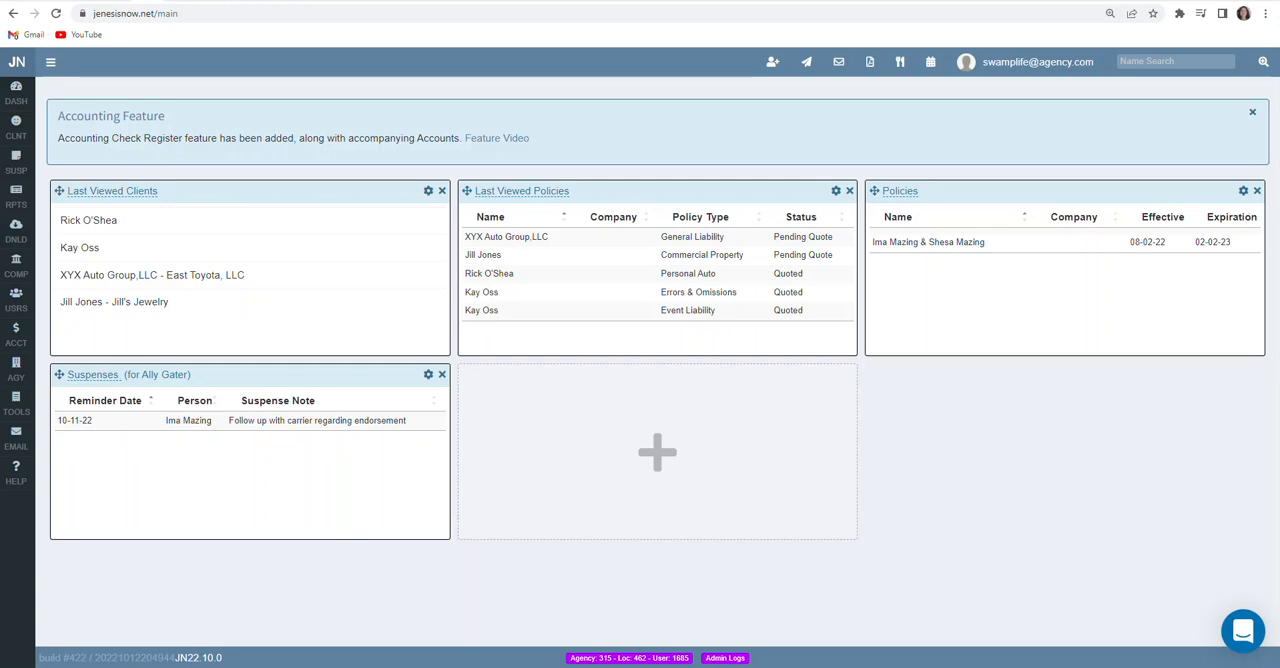
mouse_move(617, 635)
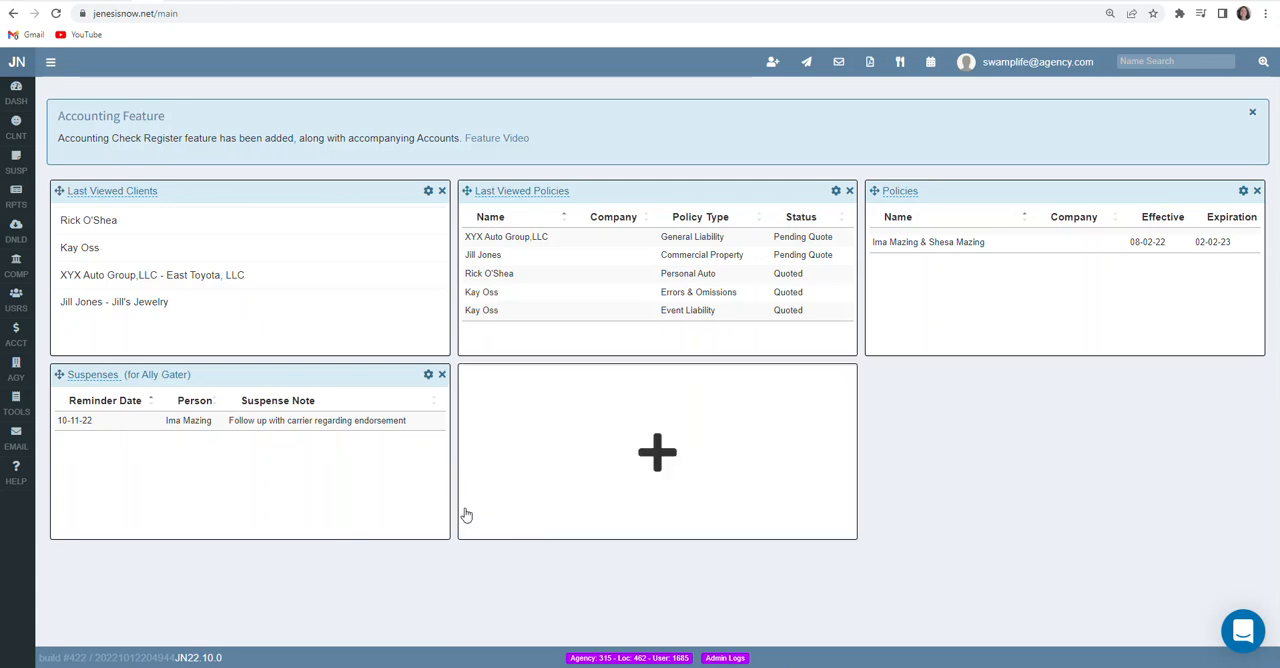
mouse_move(657, 453)
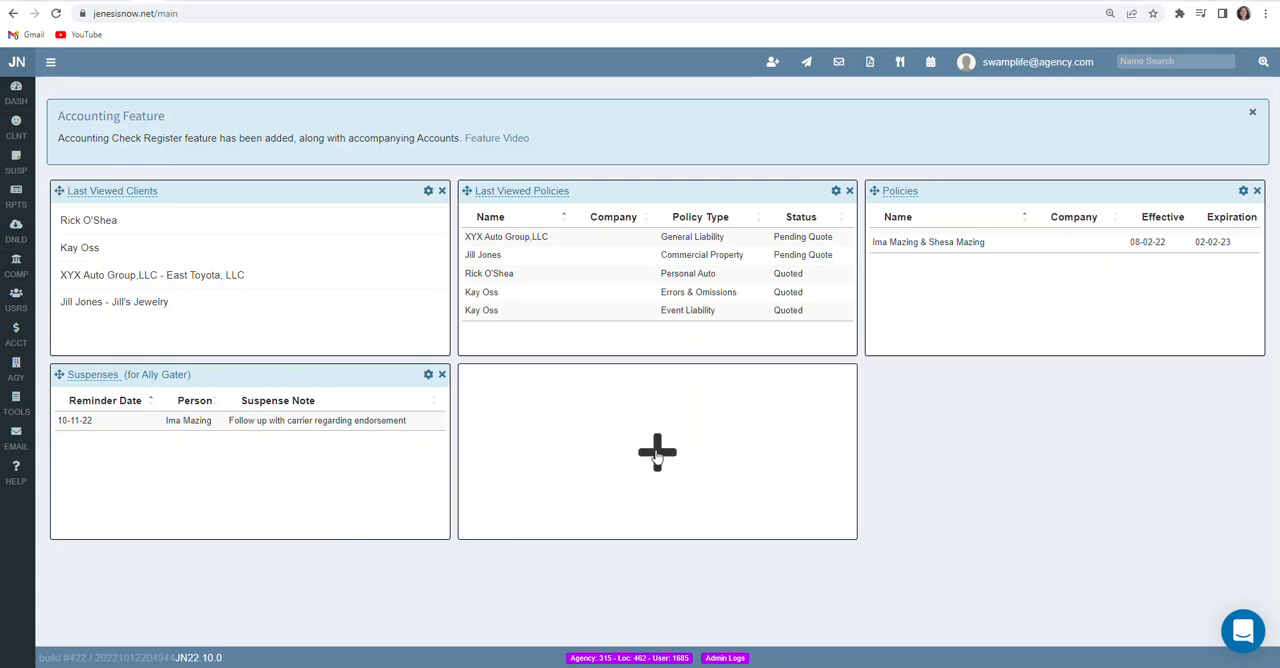
- Add a Client box listing the last 20 prospect clients to the empty dashboard slot
click(657, 452)
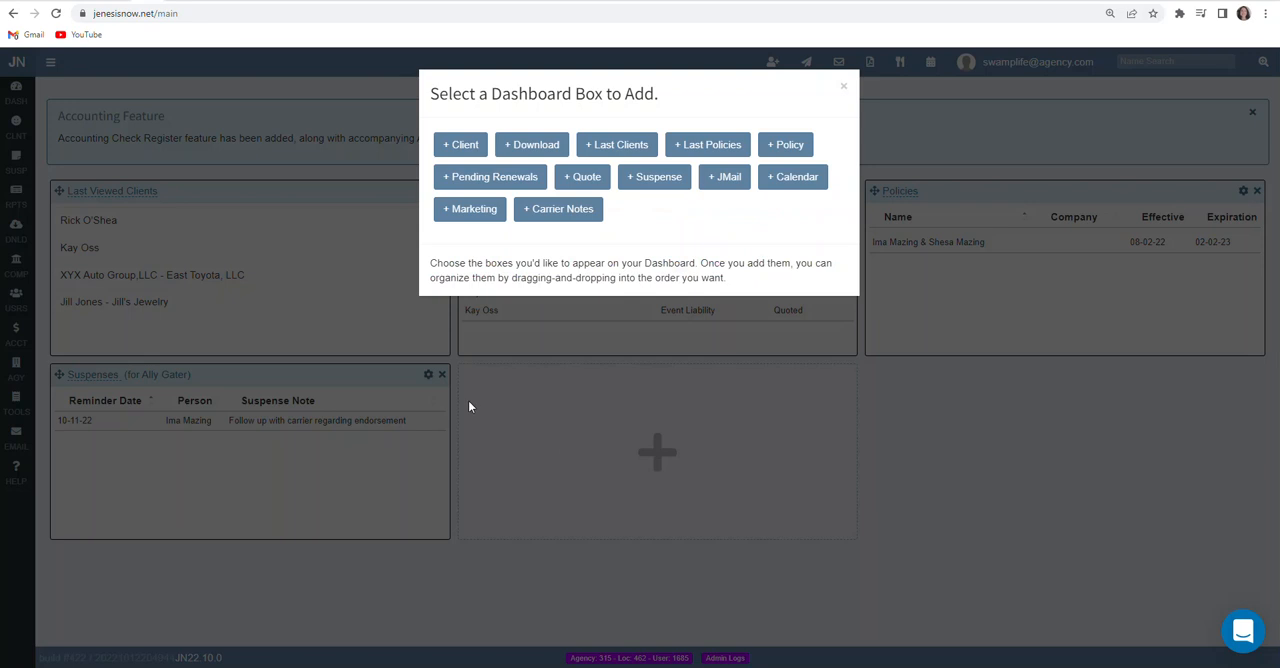
click(843, 86)
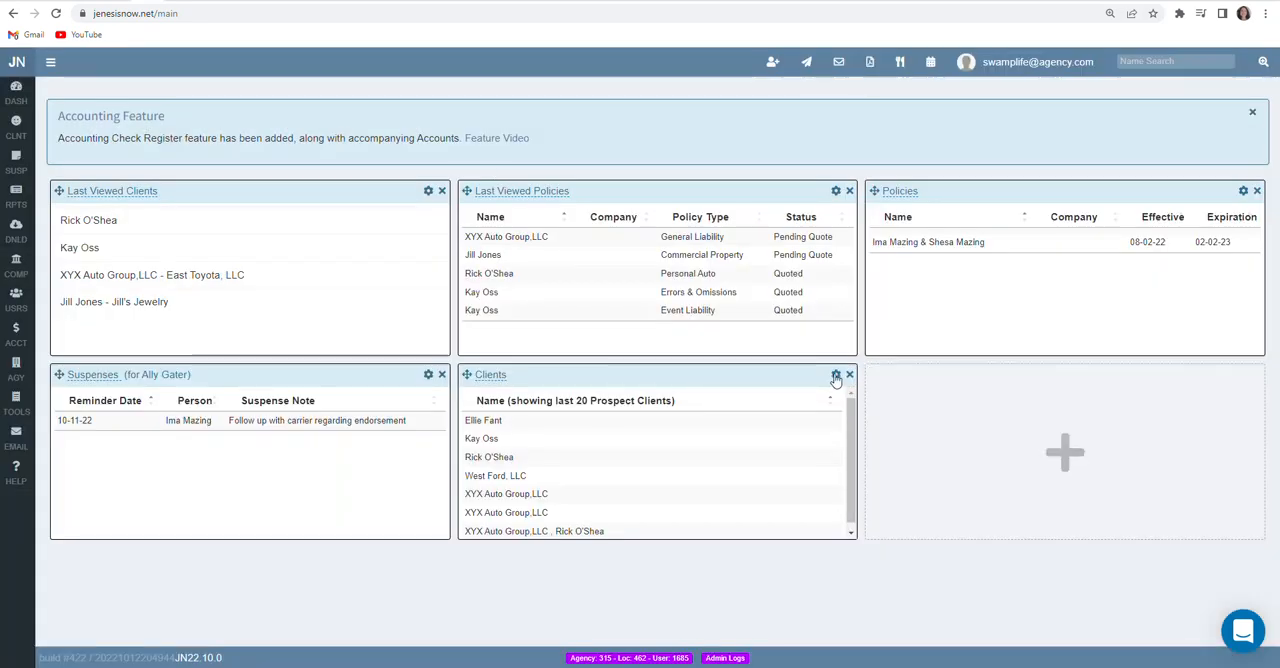
- Set the Clients box filter to show 50 prospects and save it
click(836, 374)
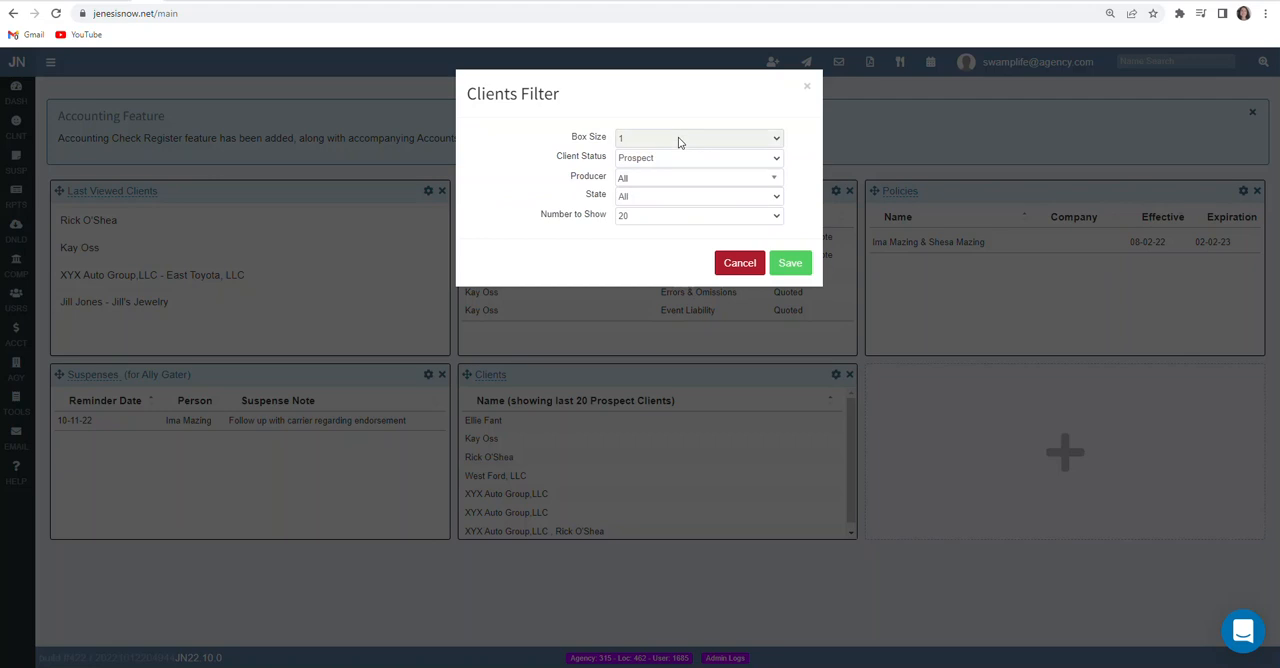
mouse_move(645, 165)
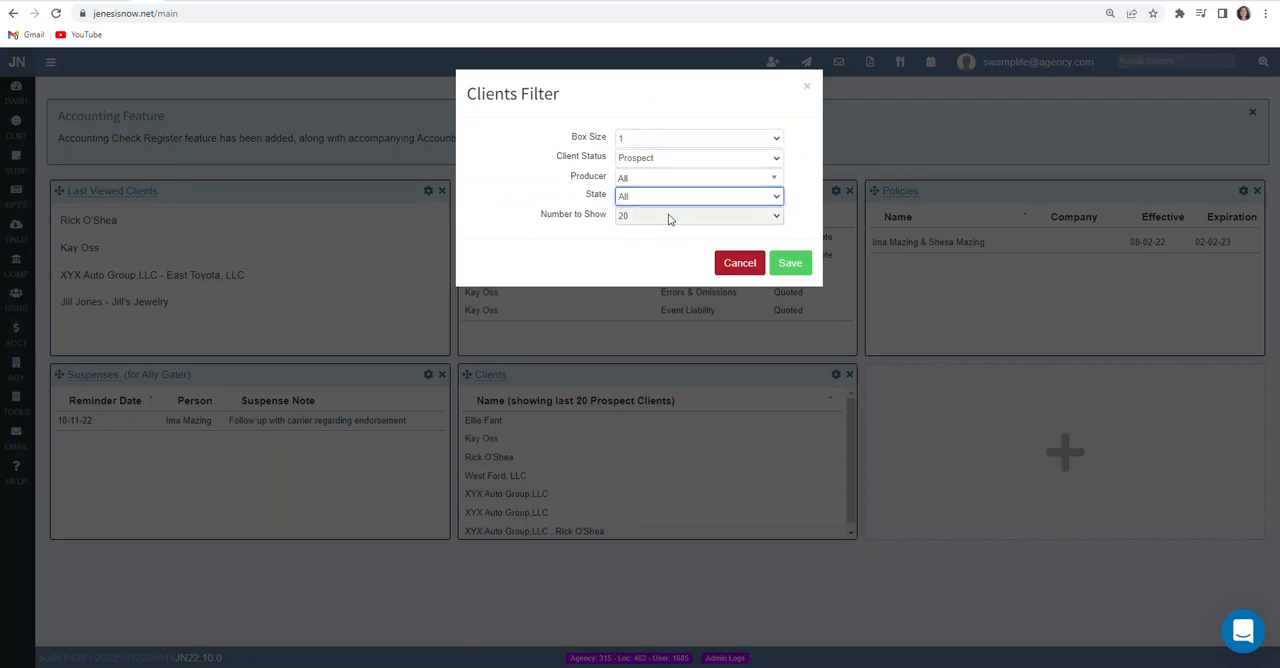
click(697, 215)
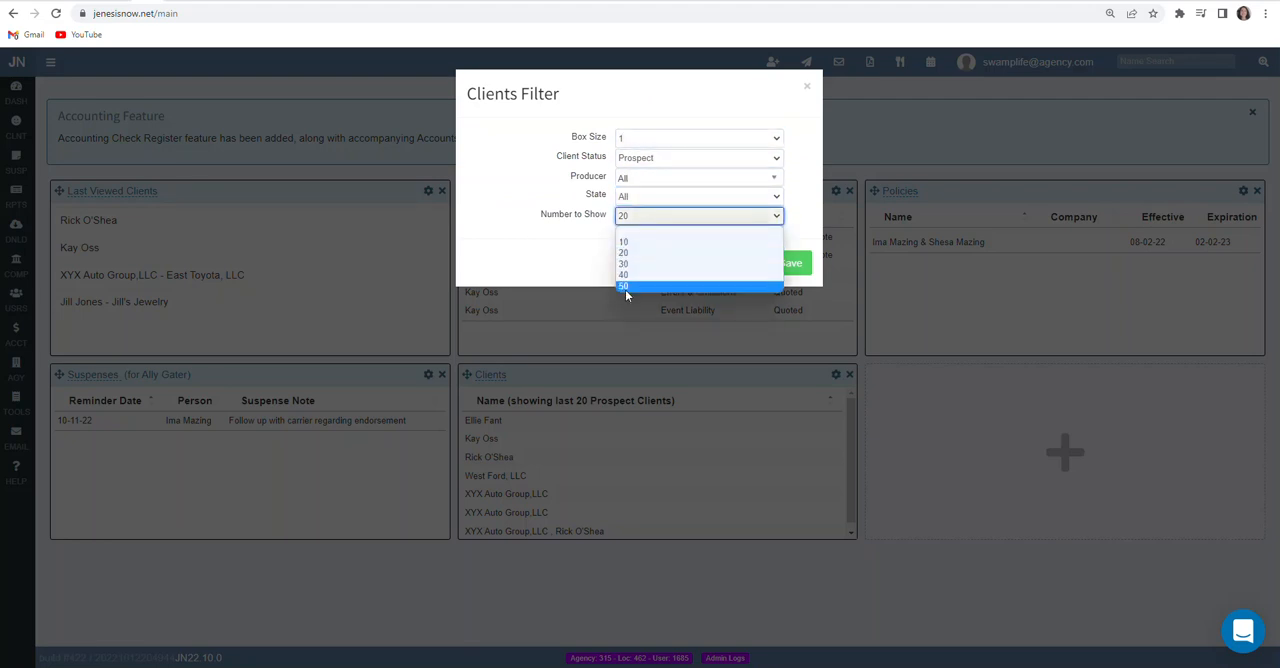
click(623, 287)
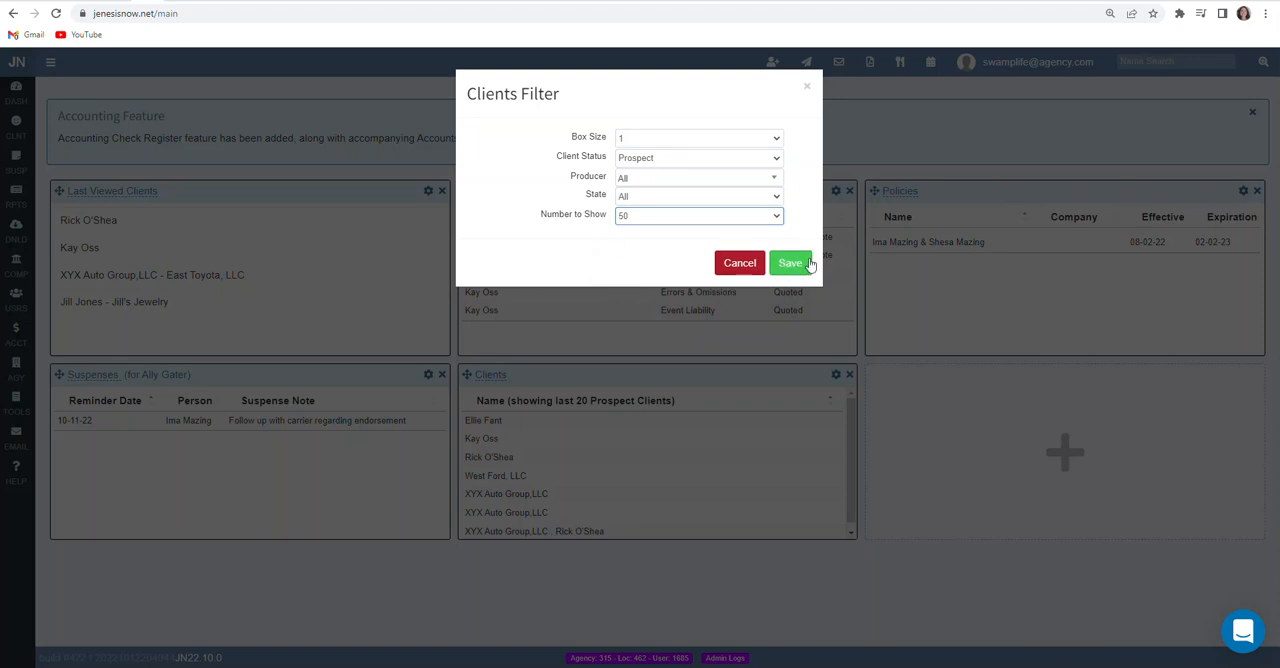
click(790, 262)
text(C)
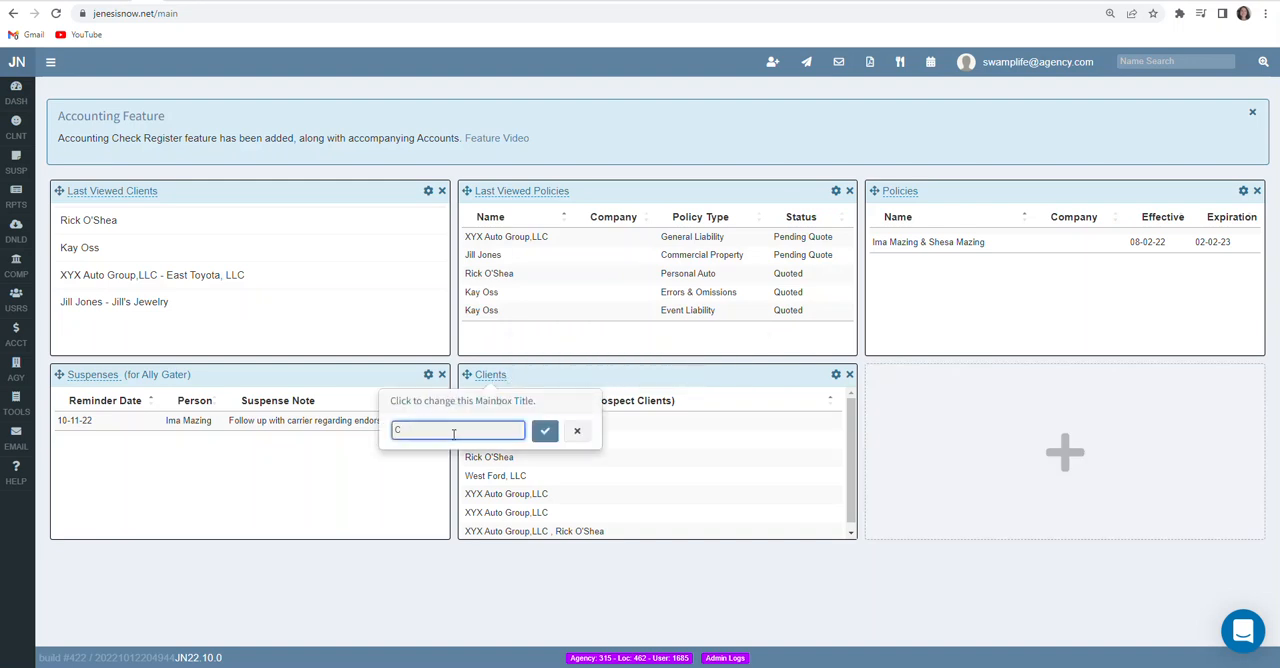
- Retitle the Clients dashboard box 'Prospects'
text(Prospec)
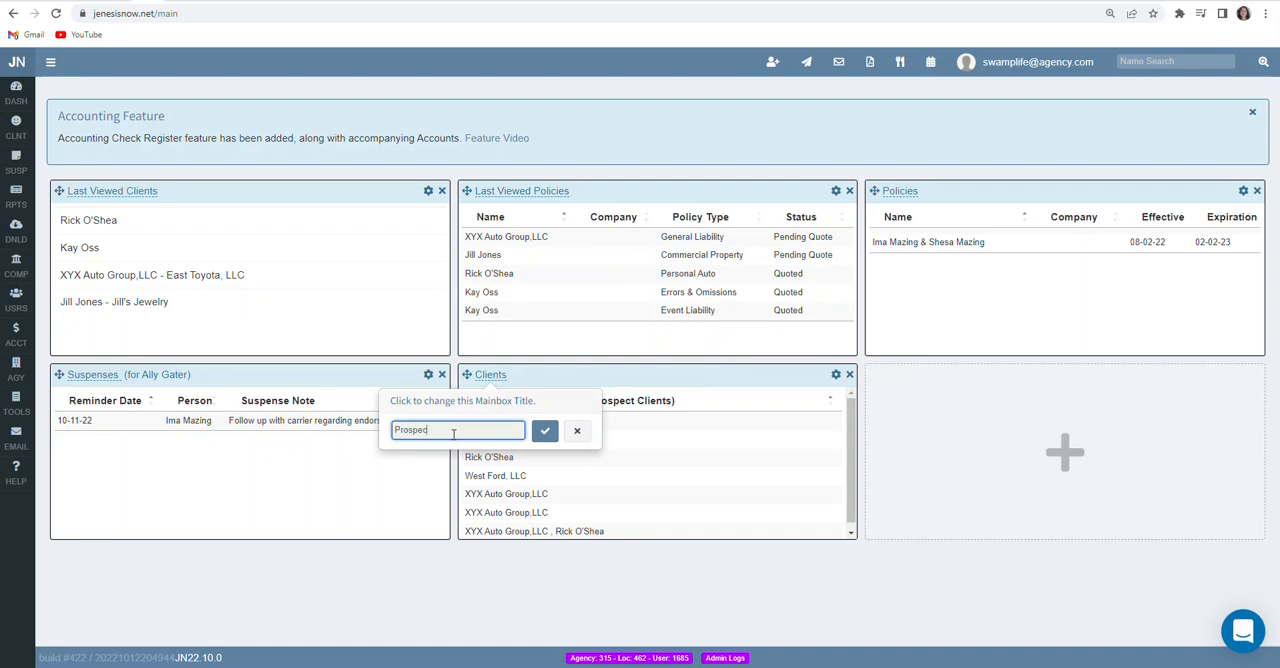
text(s)
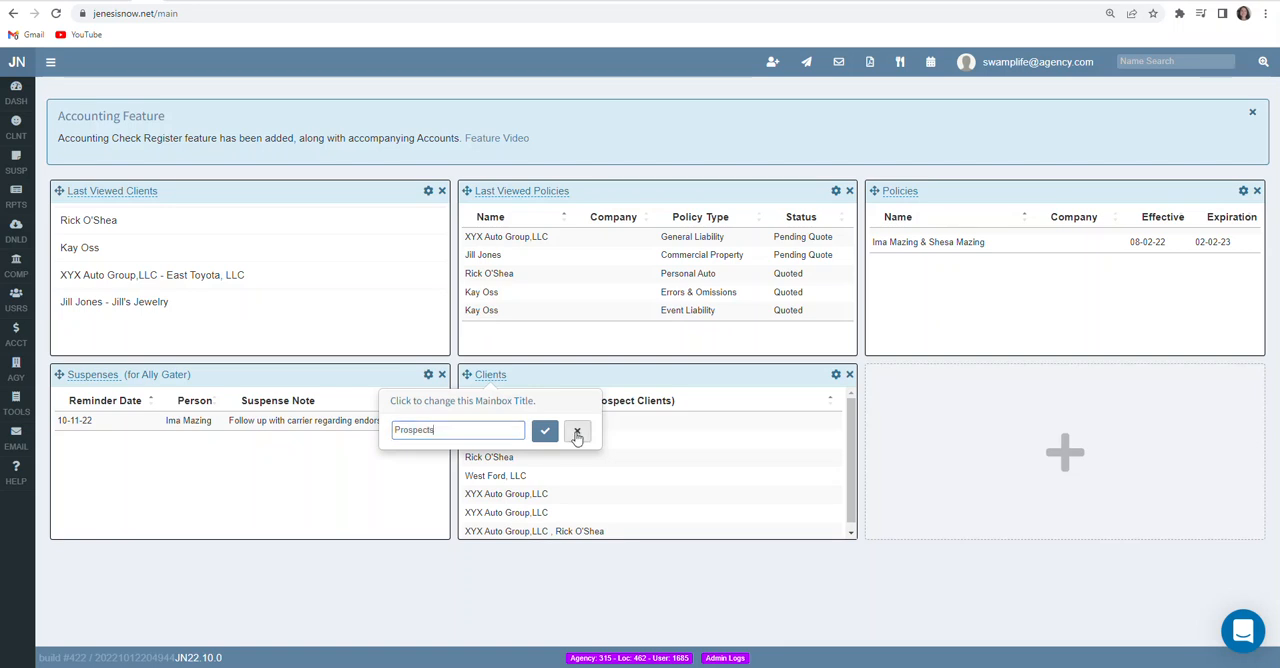
click(545, 430)
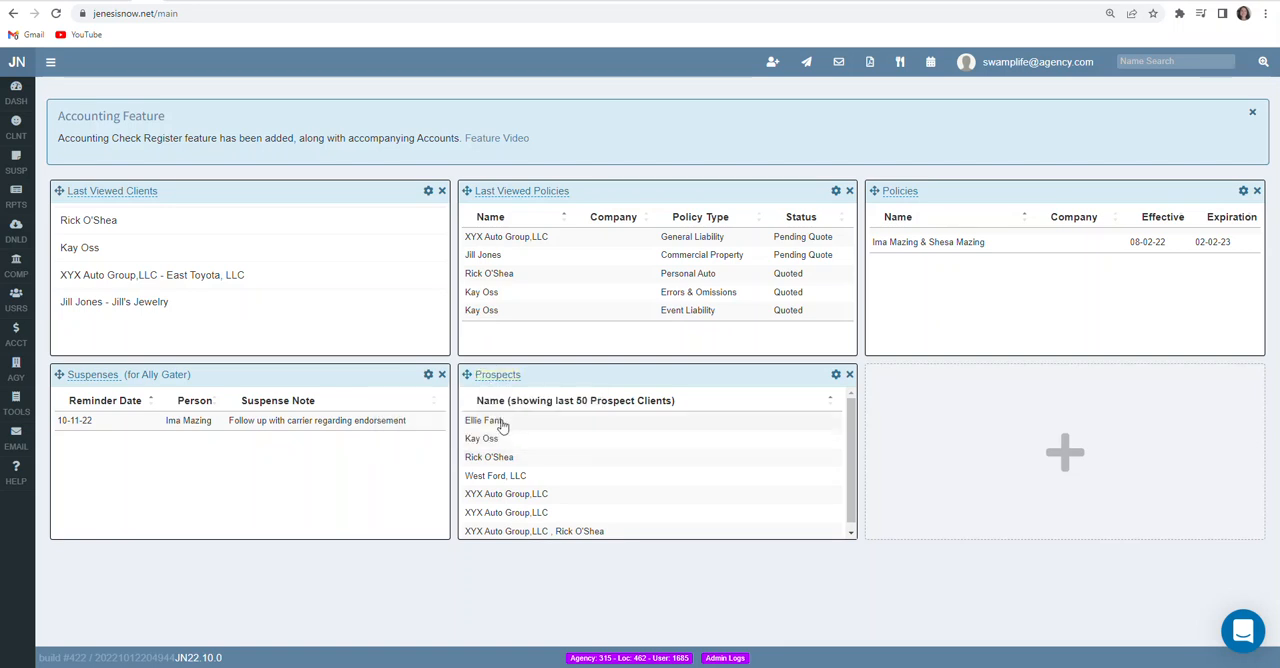
mouse_move(533, 374)
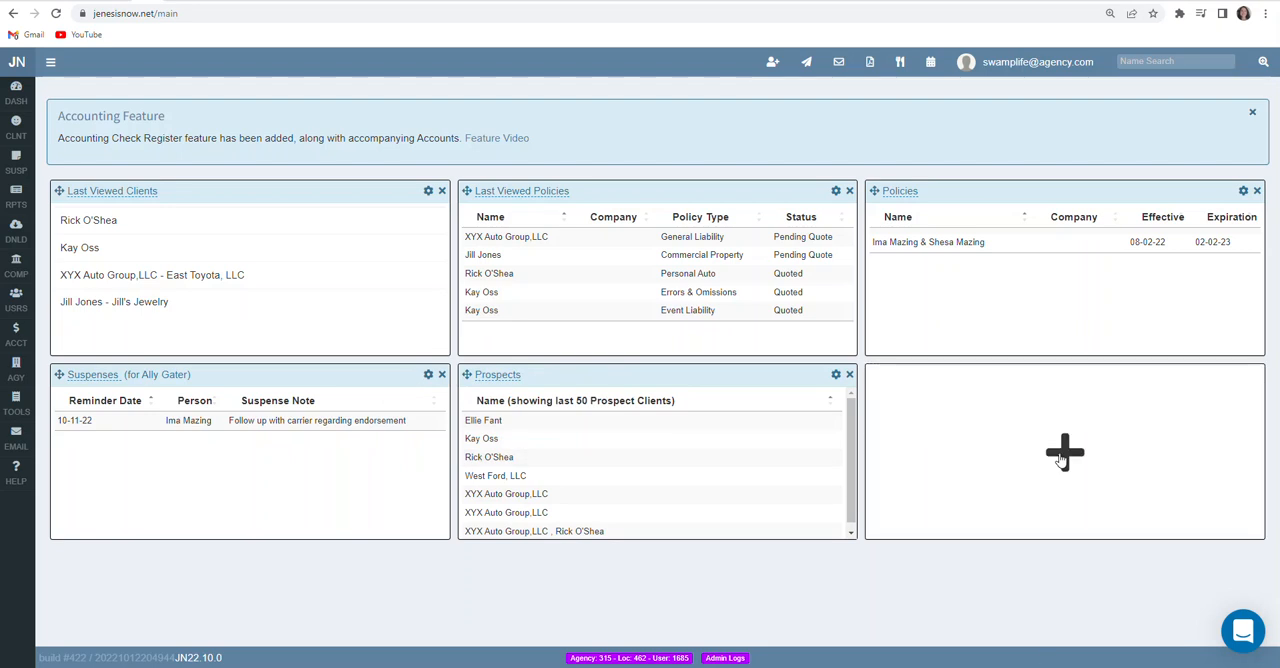
- Add a Quotes box filtered to Pending Quote status with no date range, showing 50
click(1064, 452)
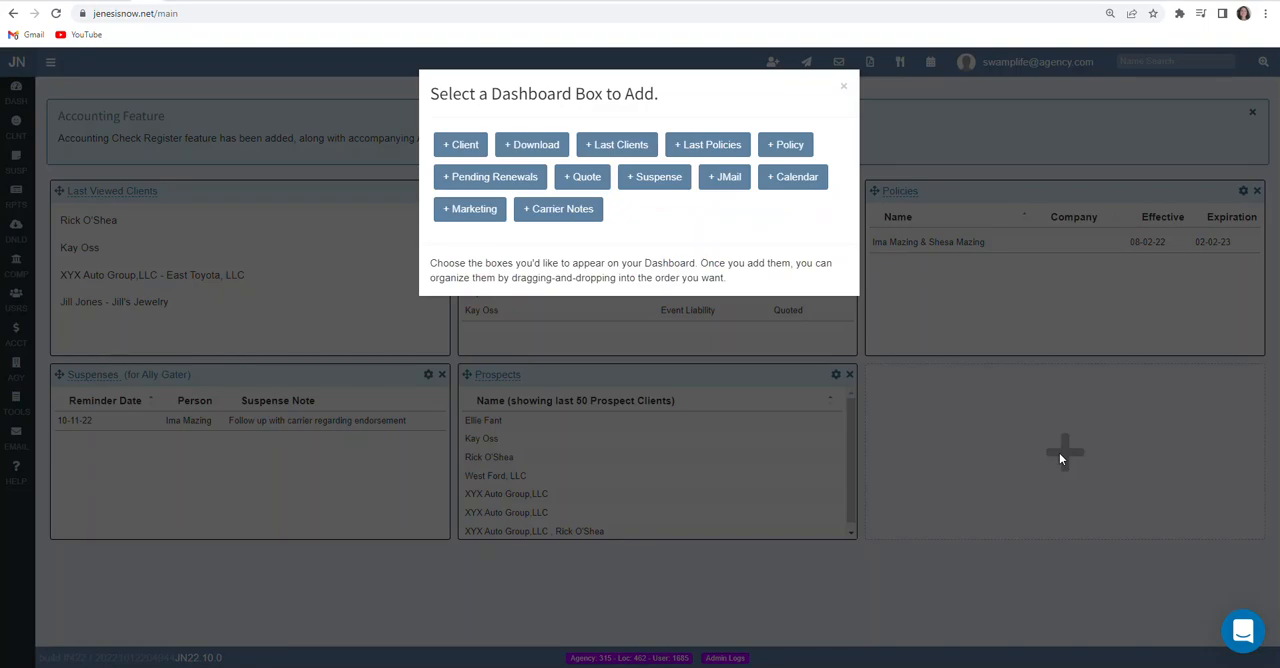
mouse_move(582, 177)
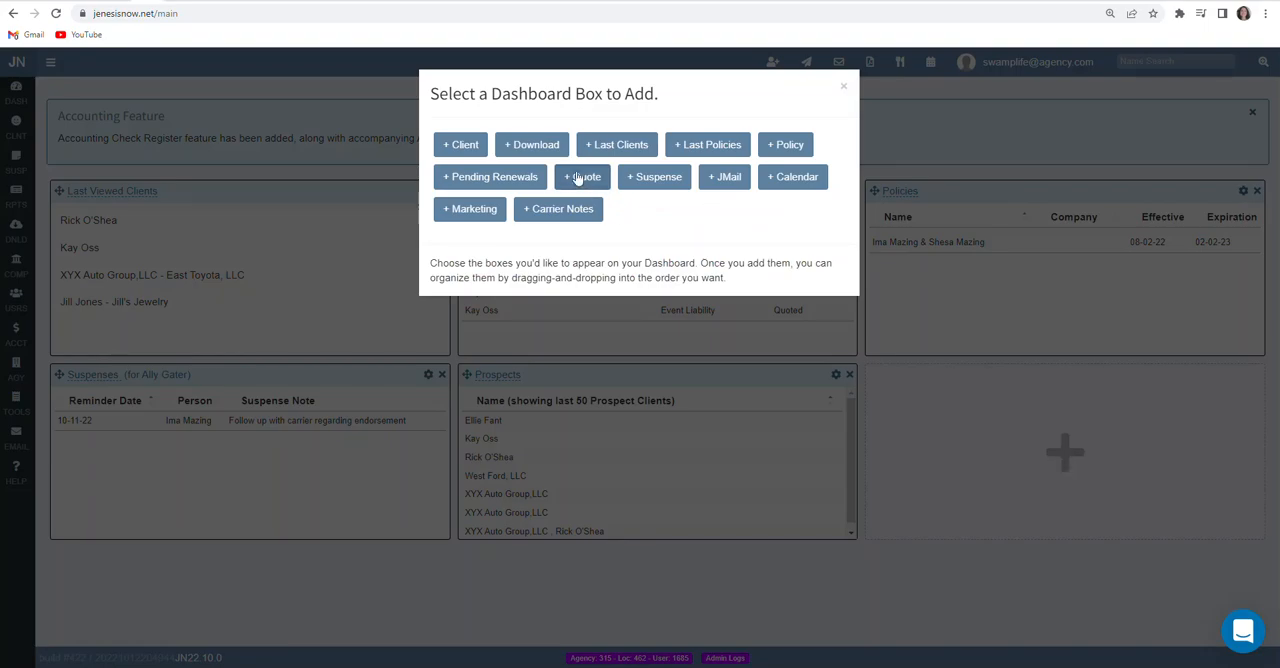
click(582, 176)
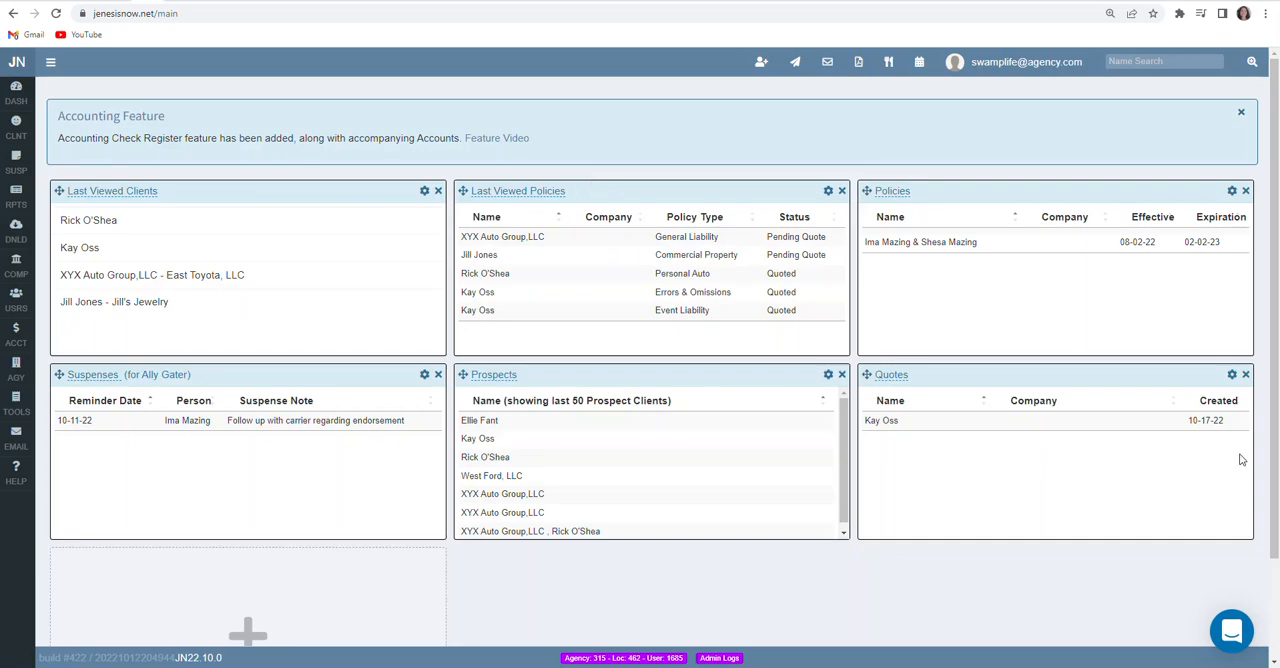
click(1231, 374)
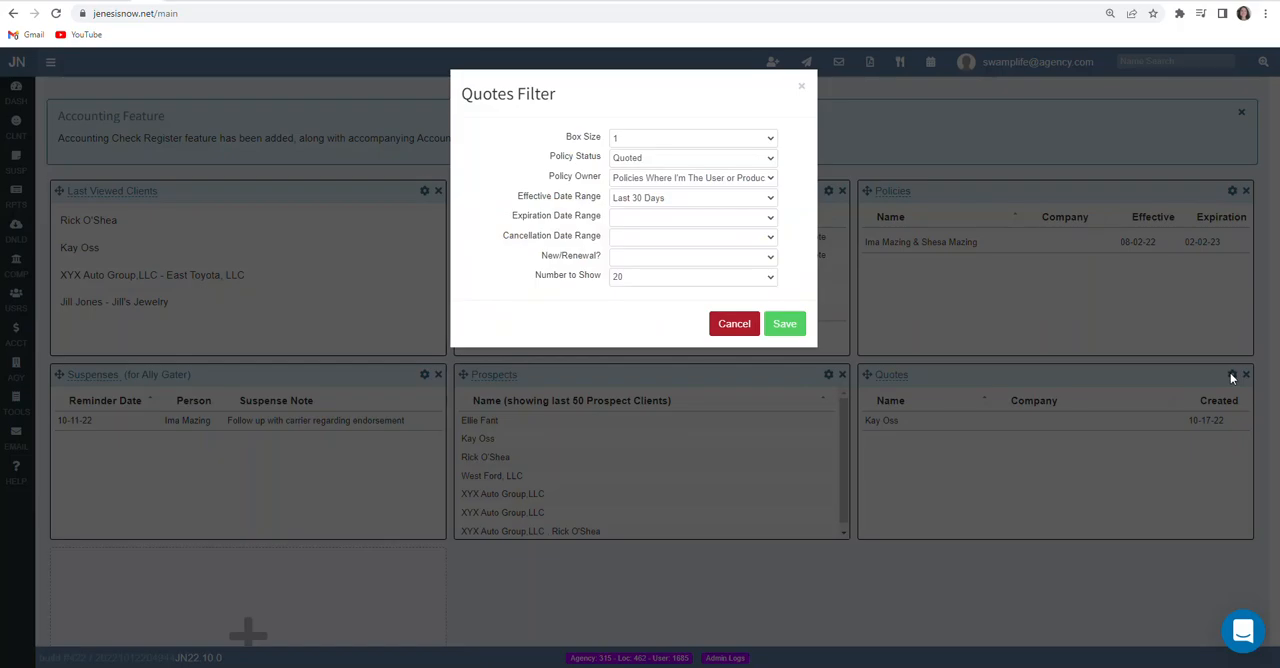
click(692, 157)
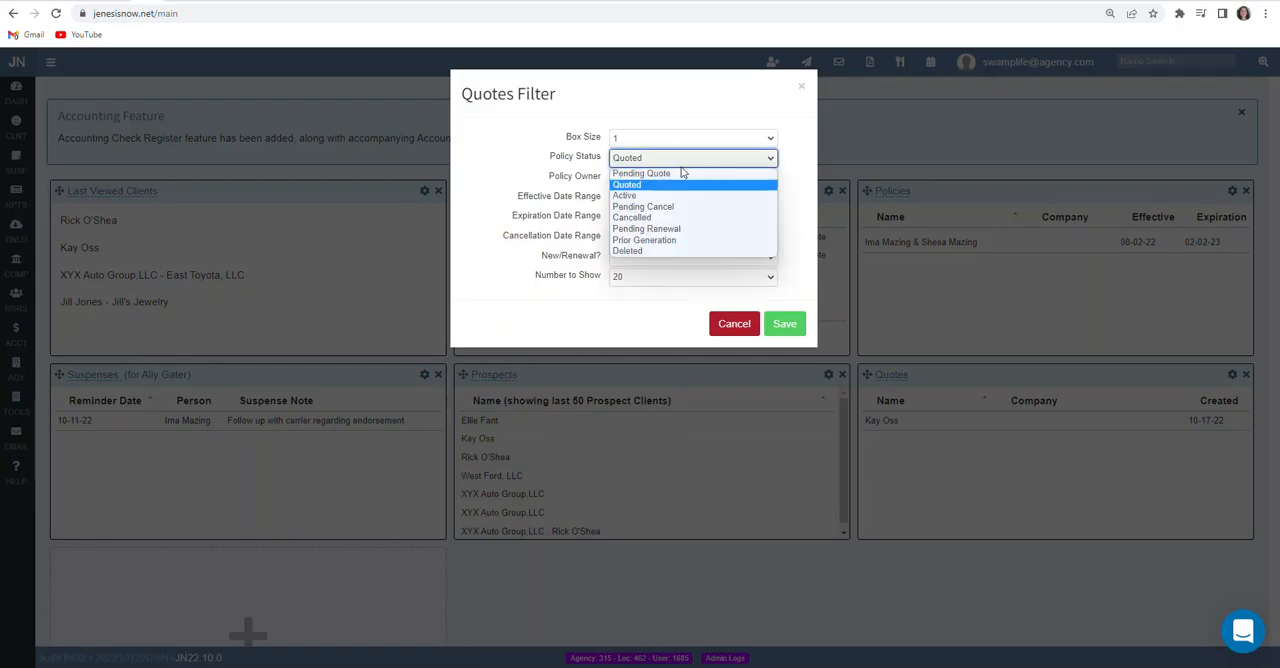
click(641, 173)
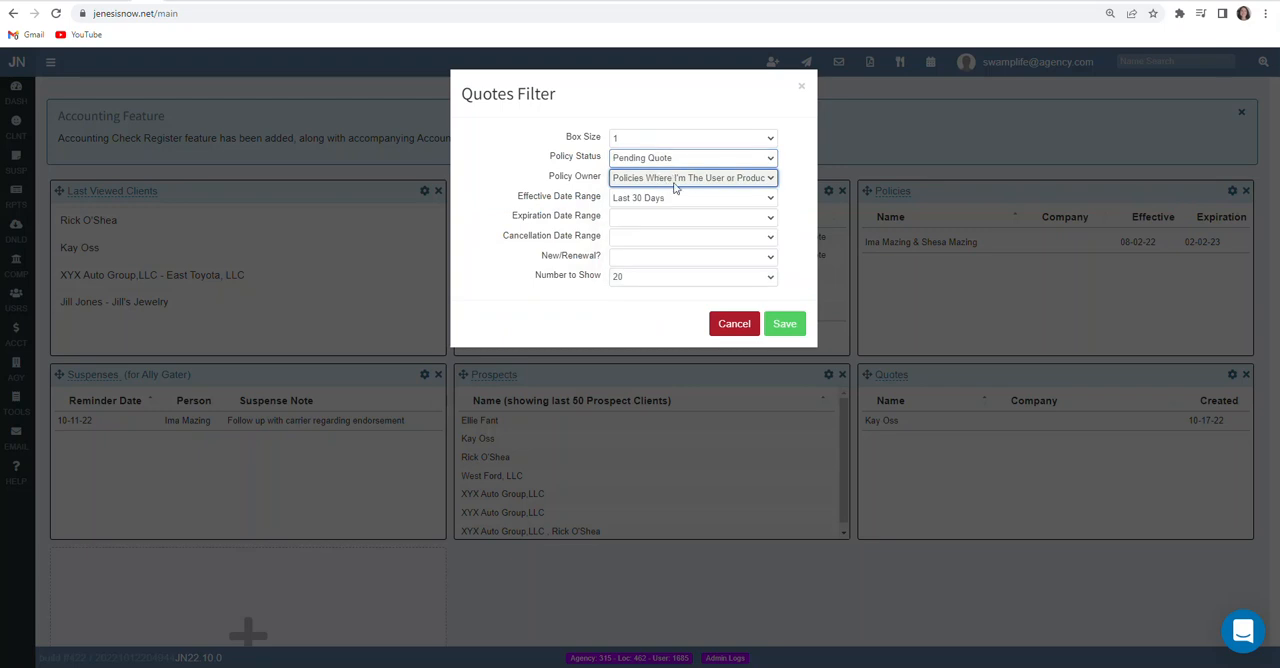
mouse_move(638, 192)
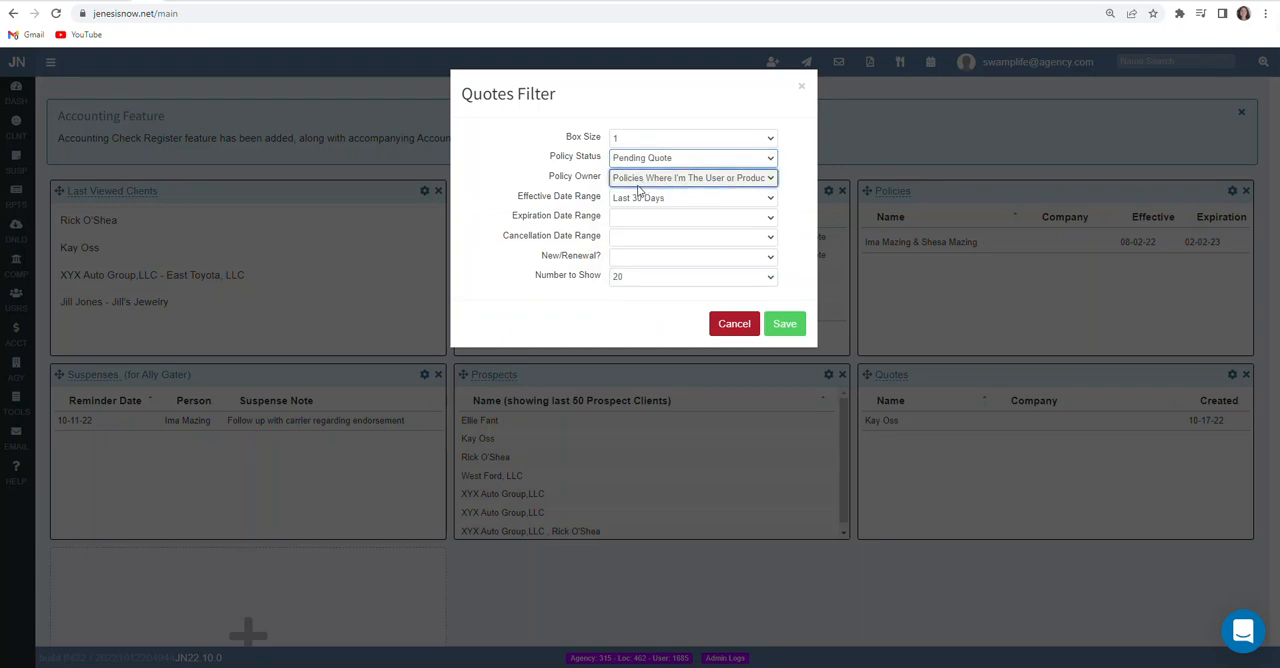
click(692, 197)
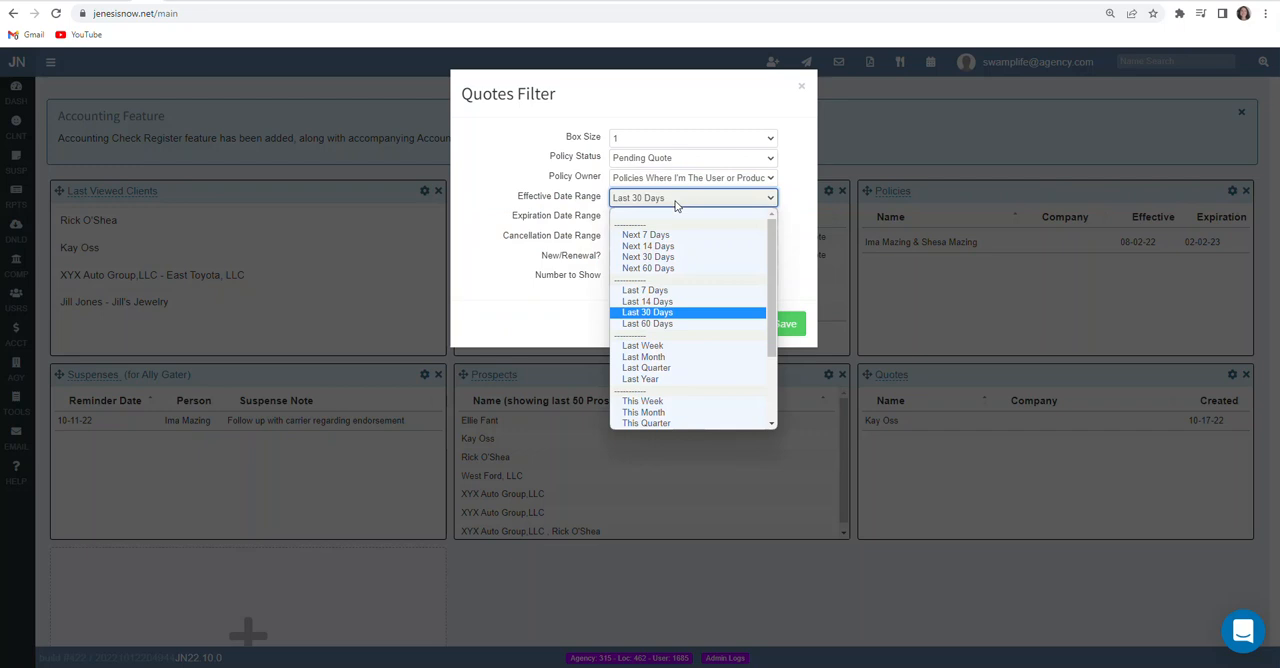
click(693, 197)
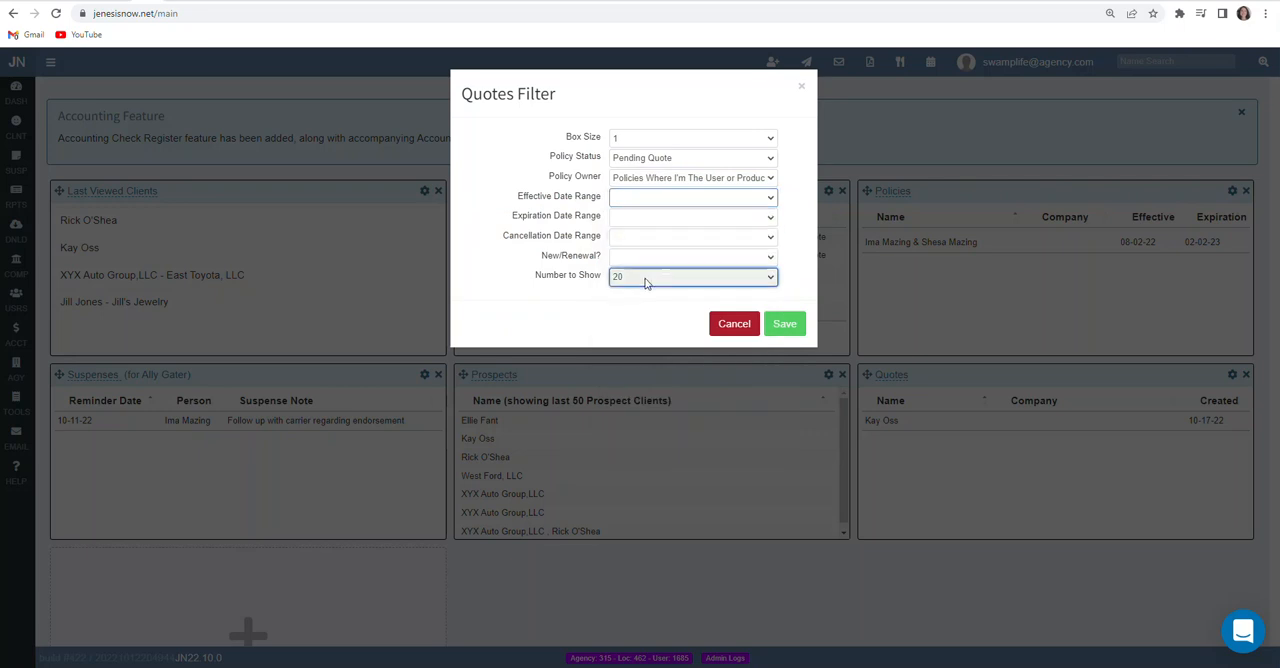
click(692, 276)
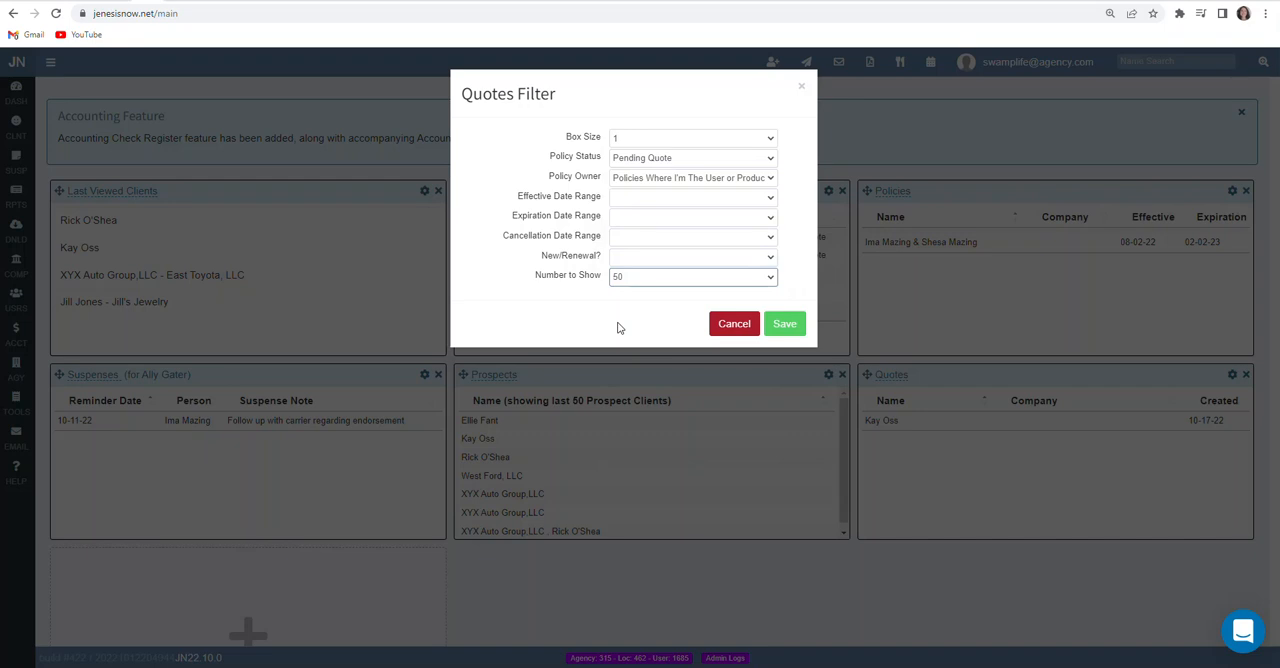
mouse_move(593, 308)
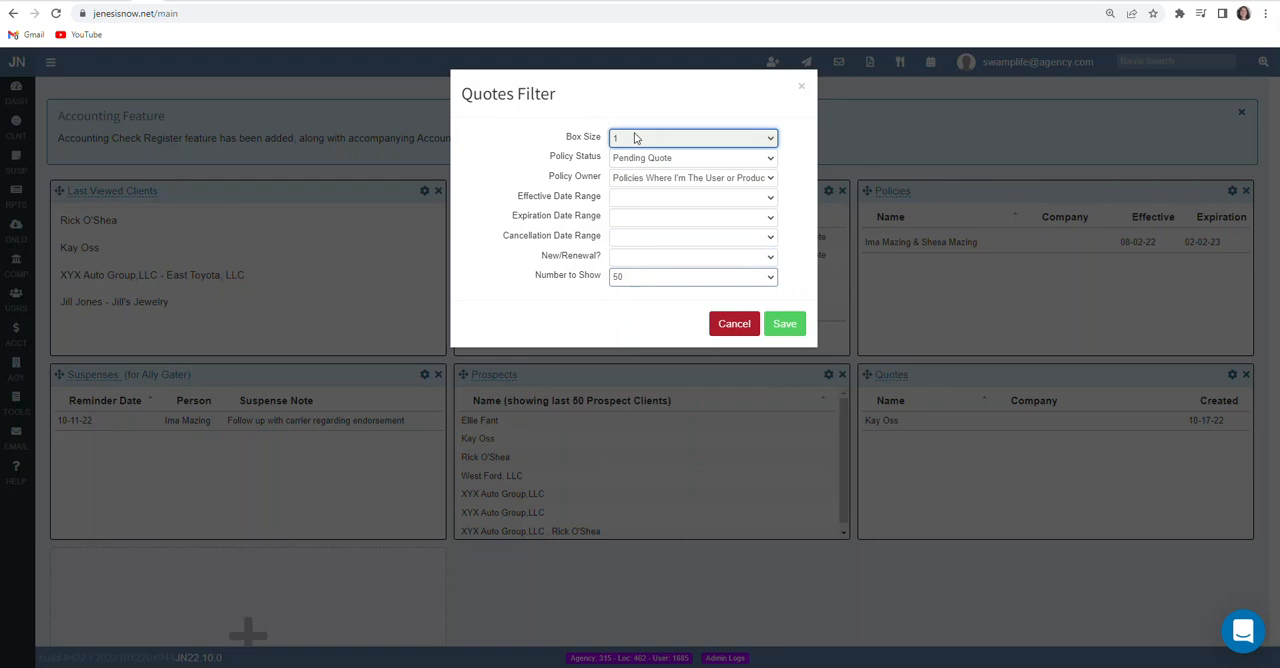
mouse_move(710, 140)
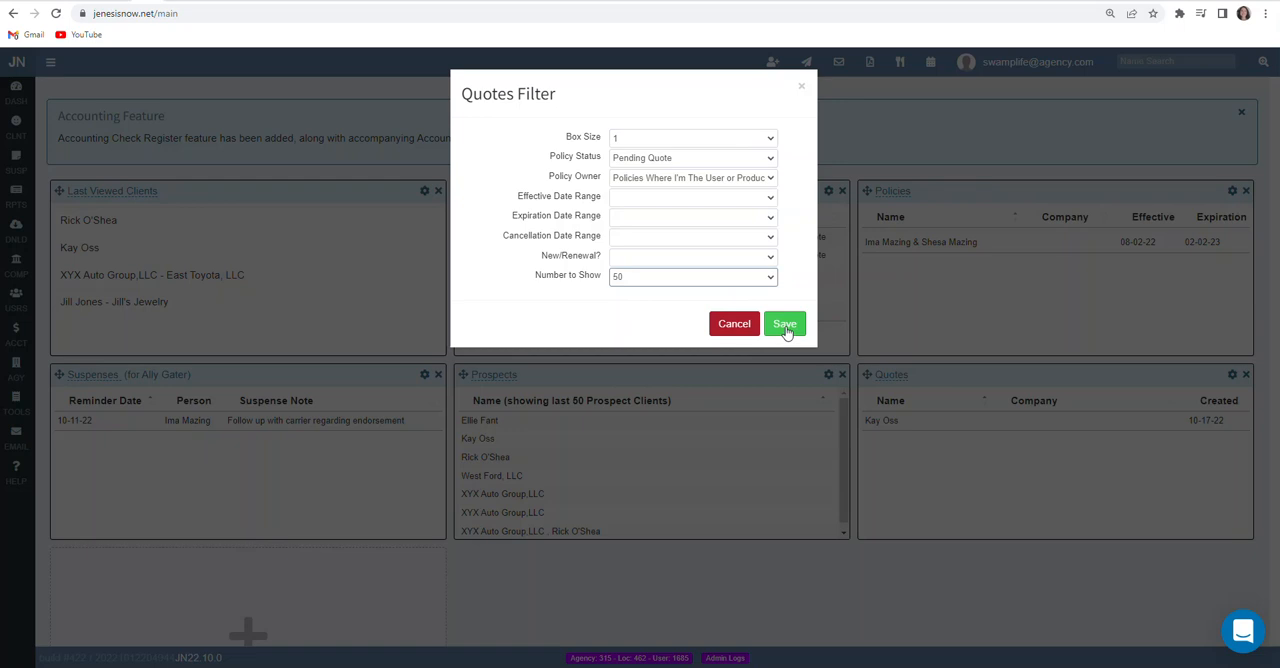
- Save the pending-quote filter and retitle the box 'Pending Quotes'
click(784, 323)
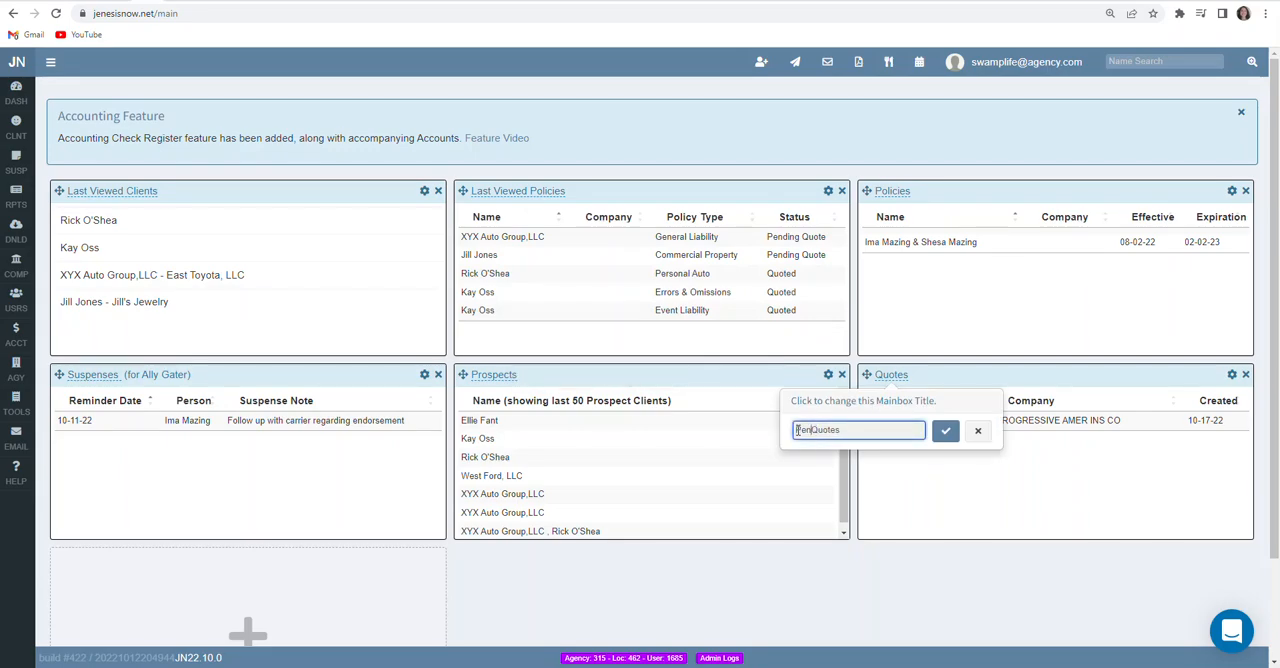
text(Pending Quotes)
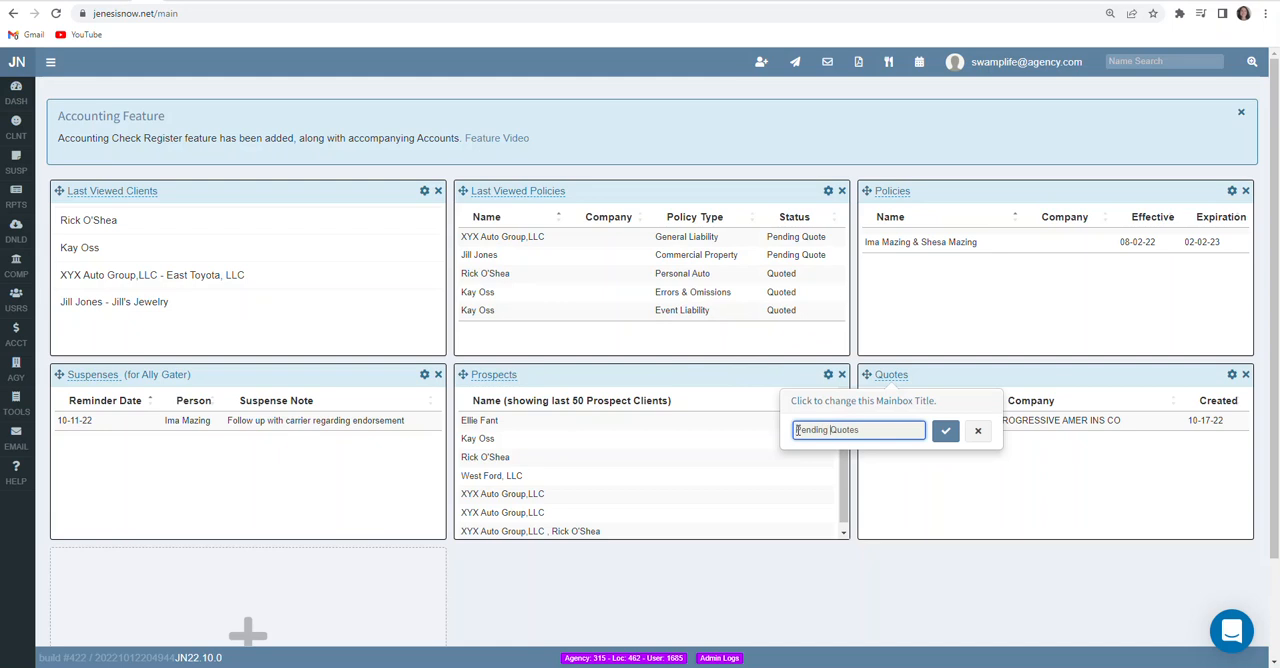
click(944, 430)
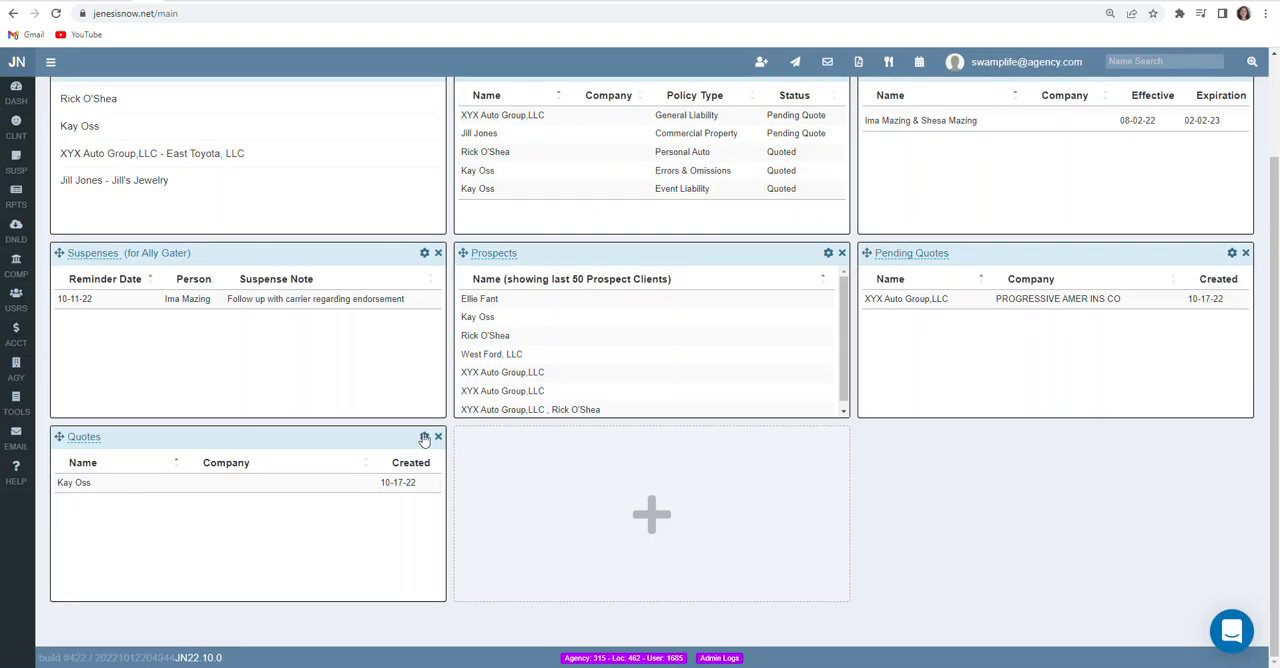
- Filter the second Quotes box to the last 60 days, showing 50, and save
click(424, 438)
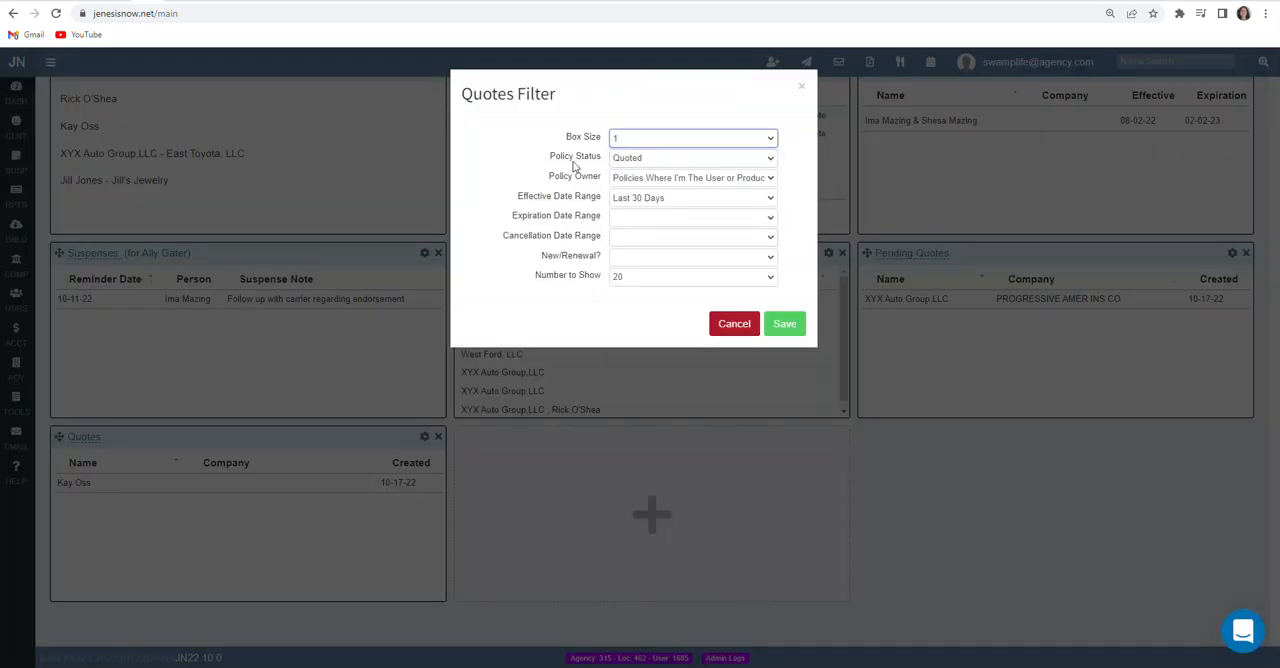
click(691, 177)
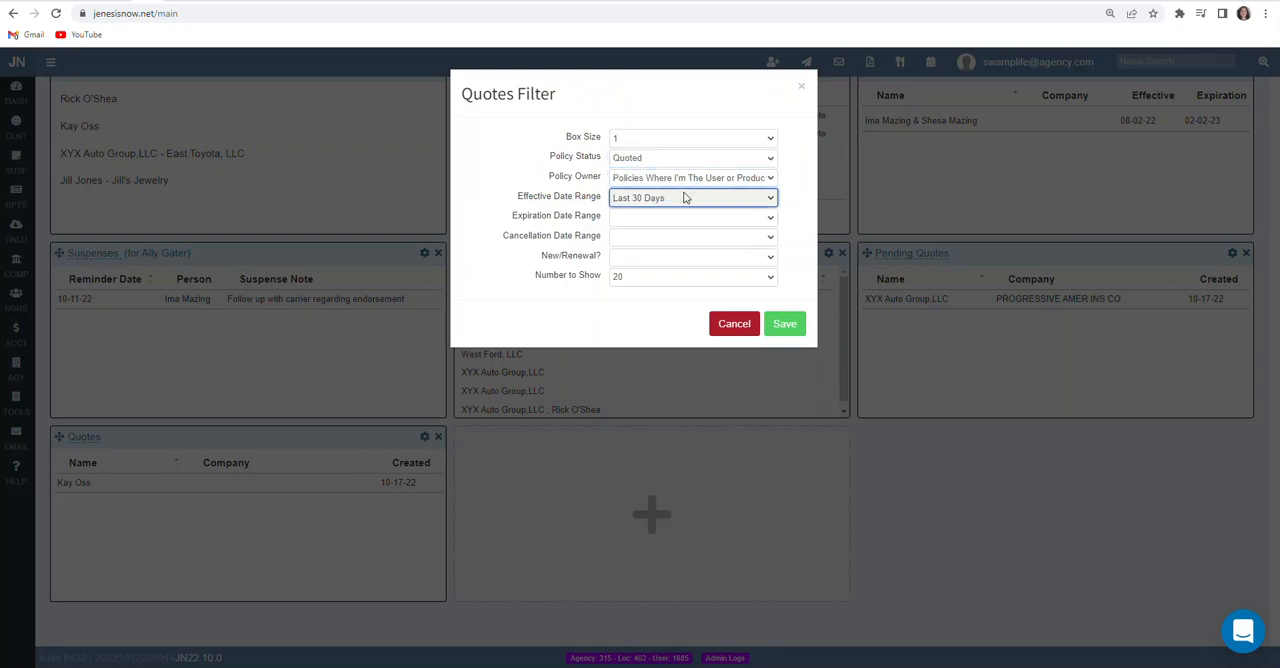
click(692, 177)
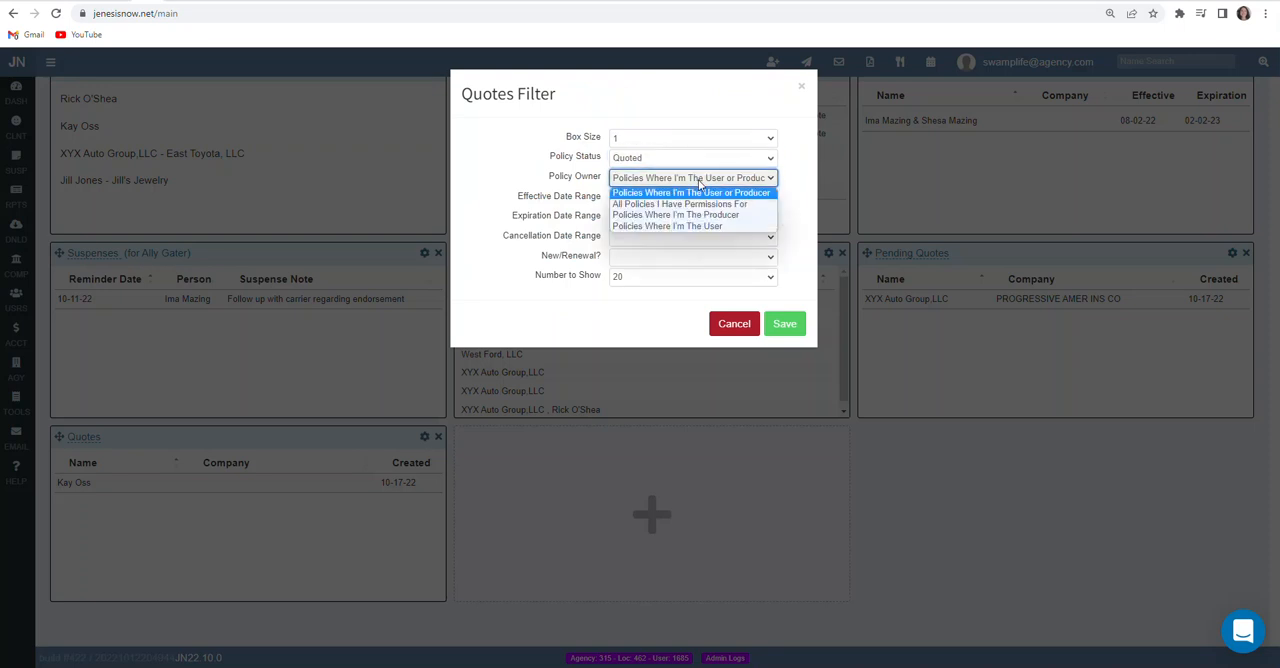
mouse_move(692, 192)
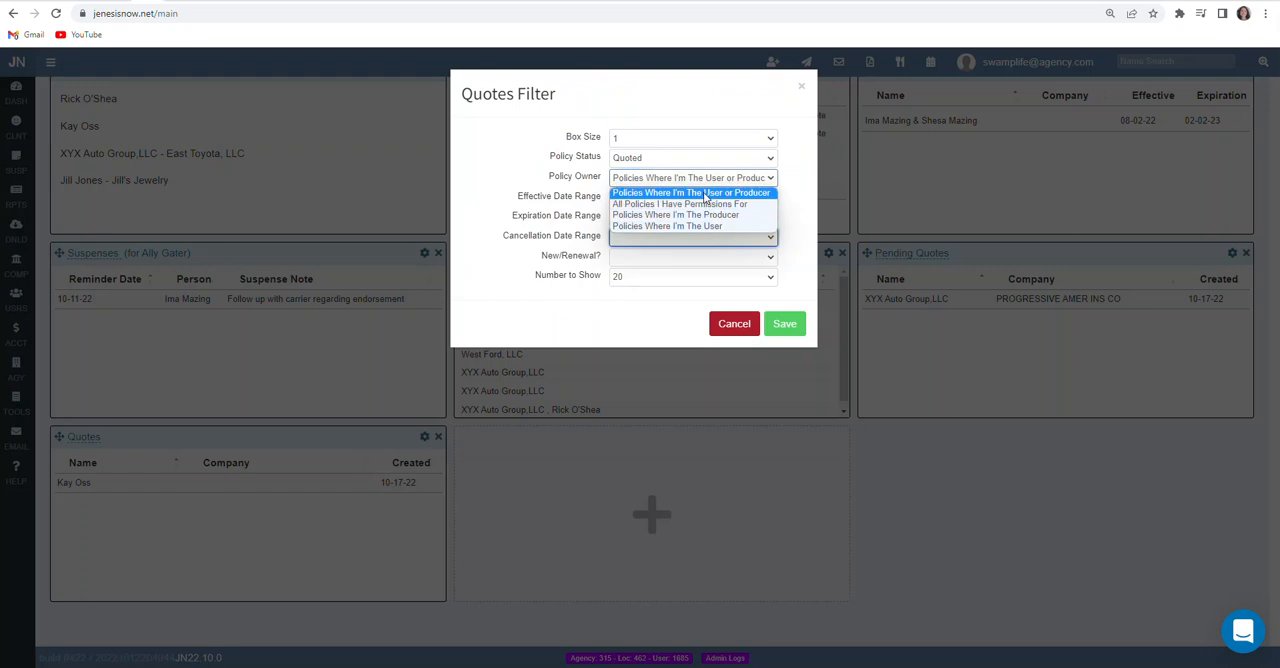
click(692, 197)
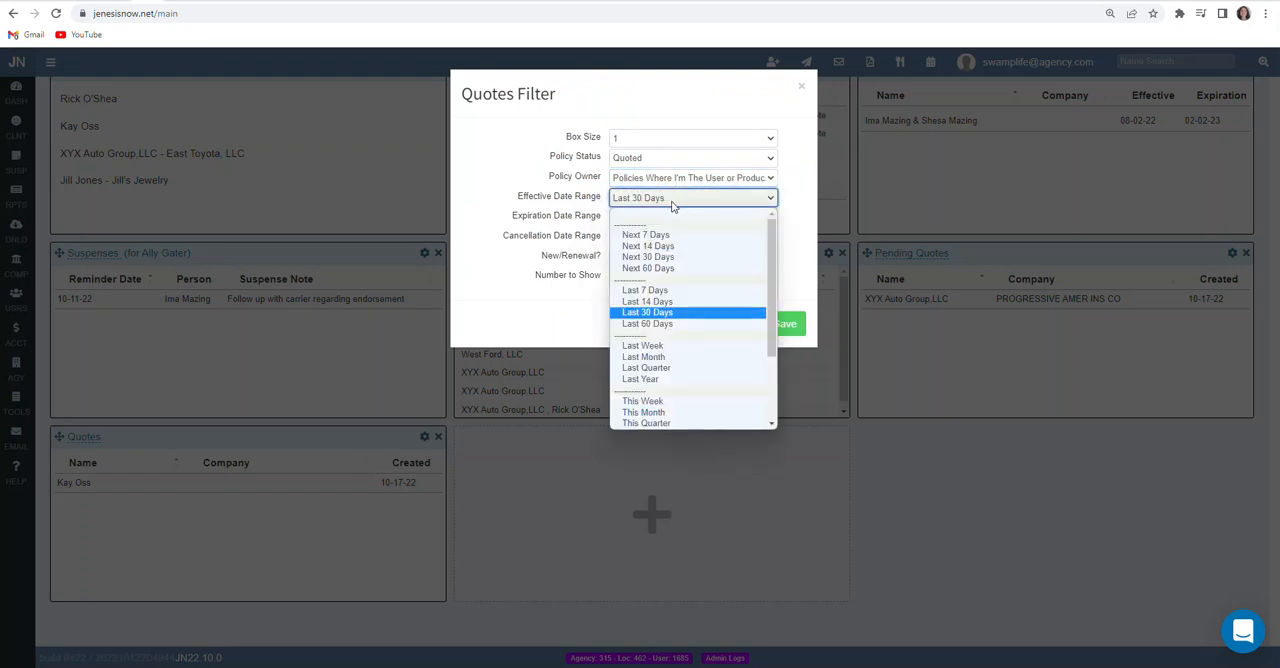
mouse_move(648, 323)
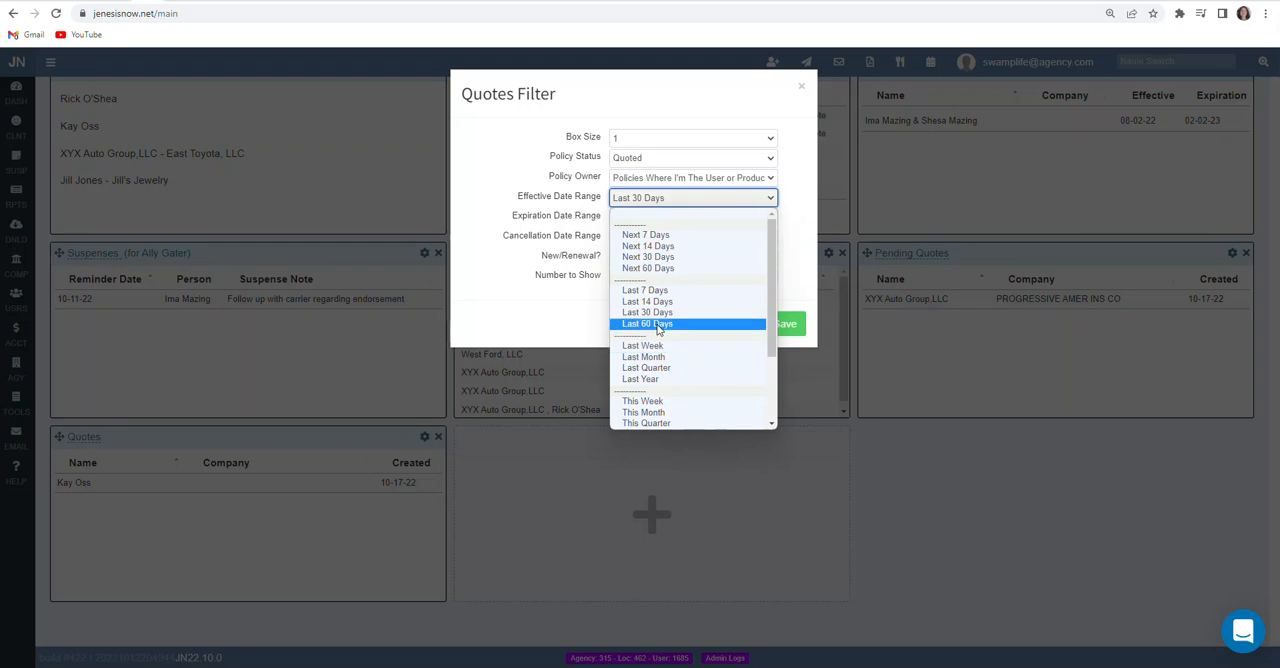
mouse_move(677, 327)
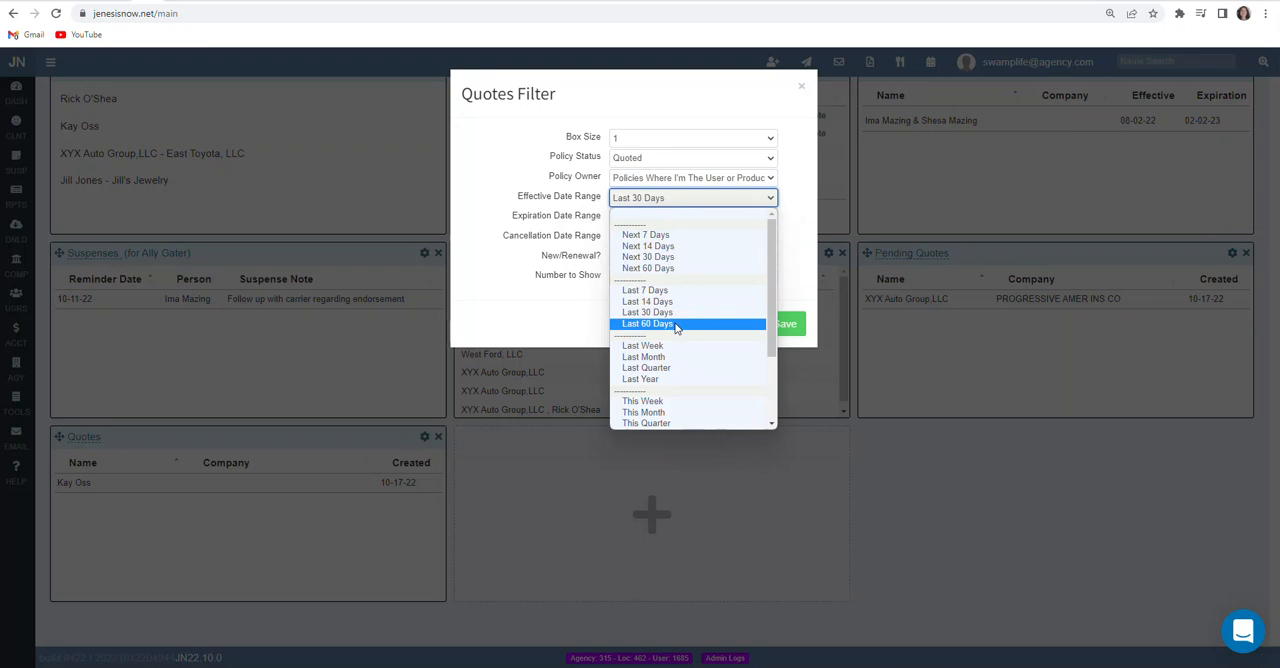
mouse_move(657, 337)
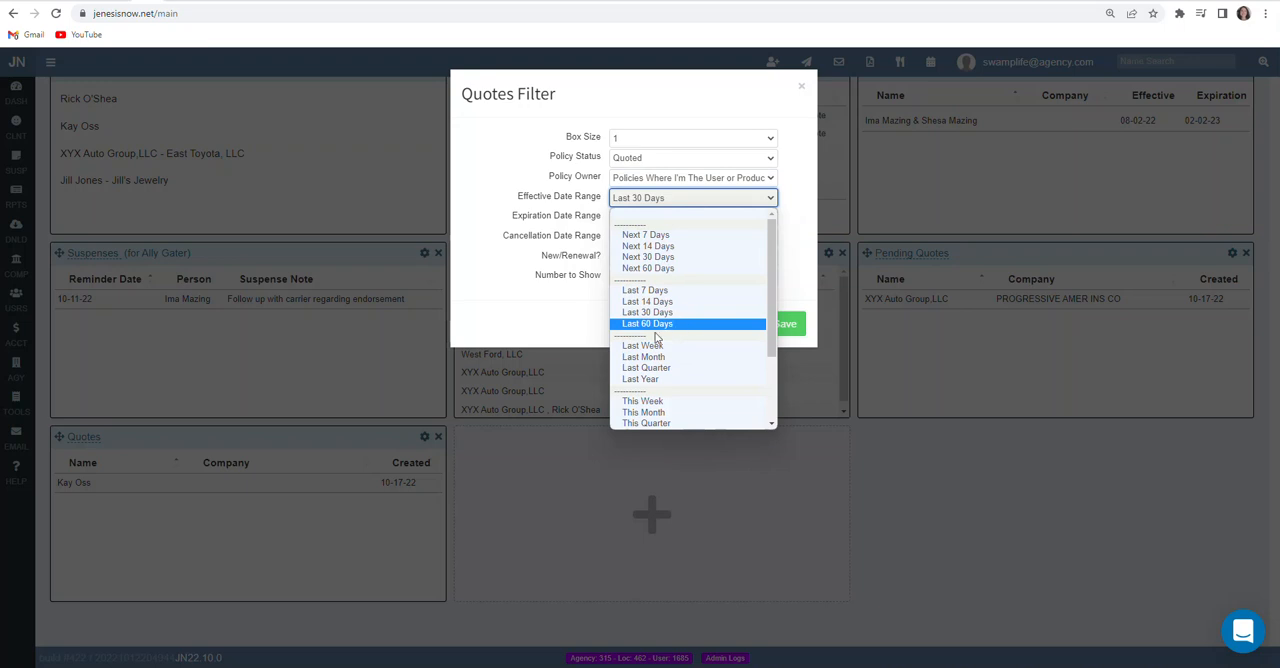
click(647, 323)
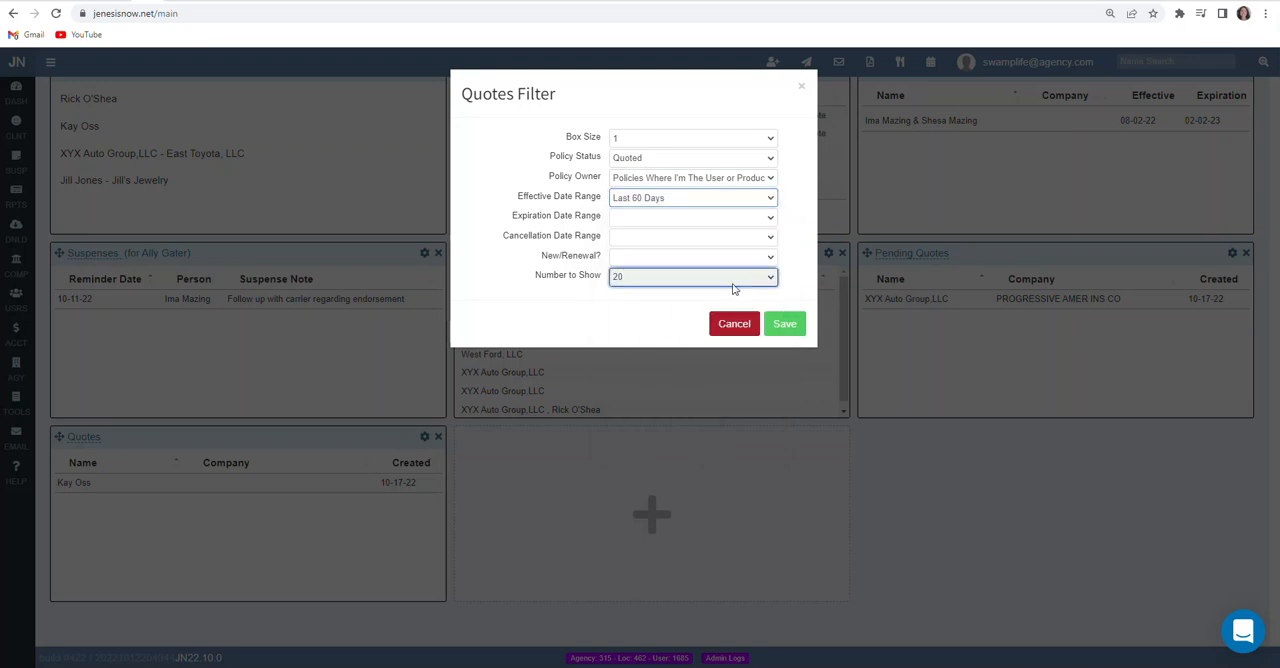
click(693, 276)
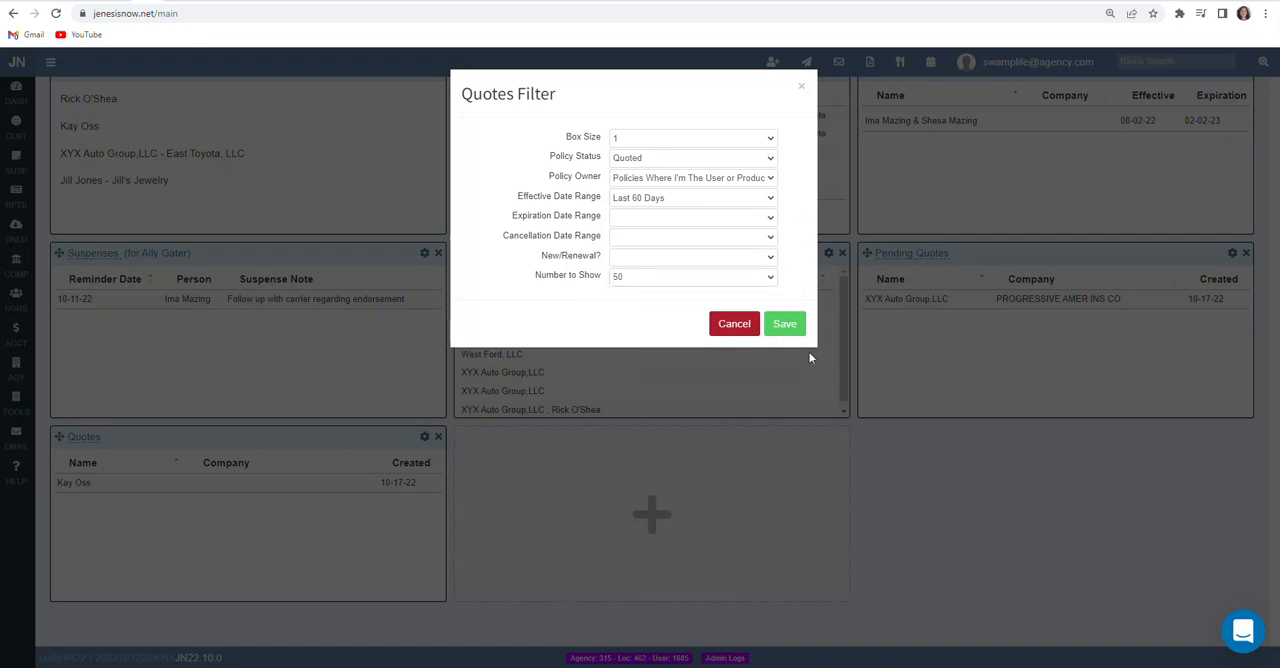
click(785, 323)
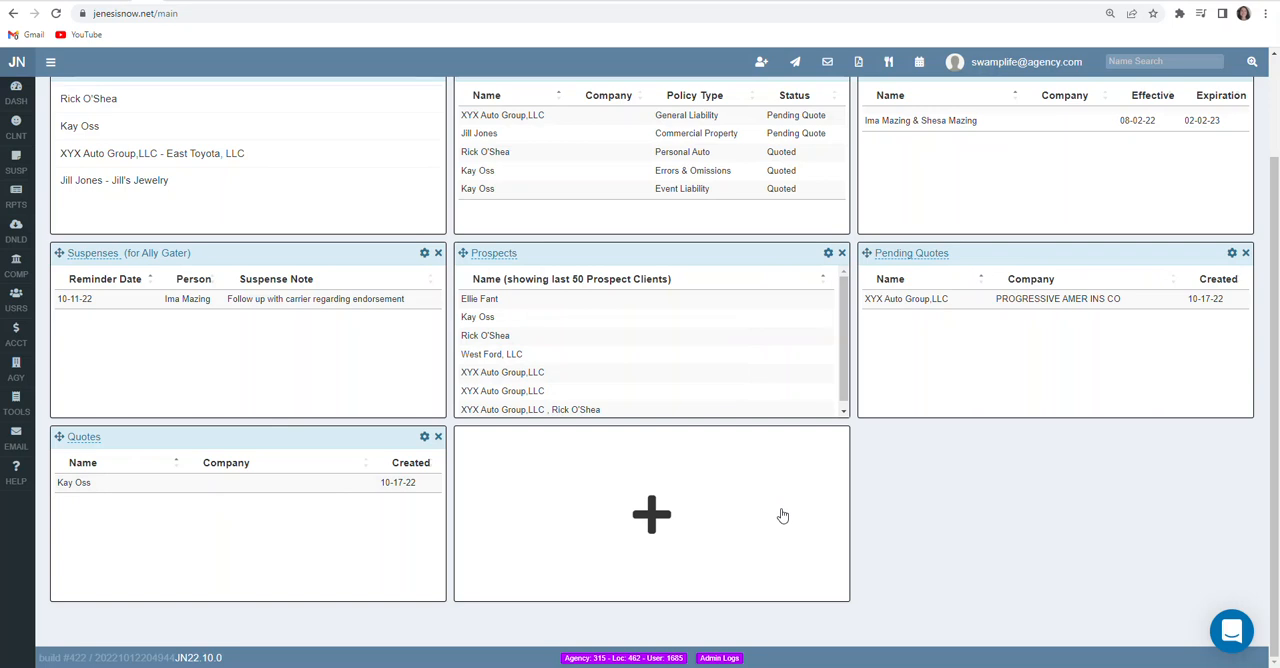
- Open the quoted prospect client's record from the Quotes box
click(73, 482)
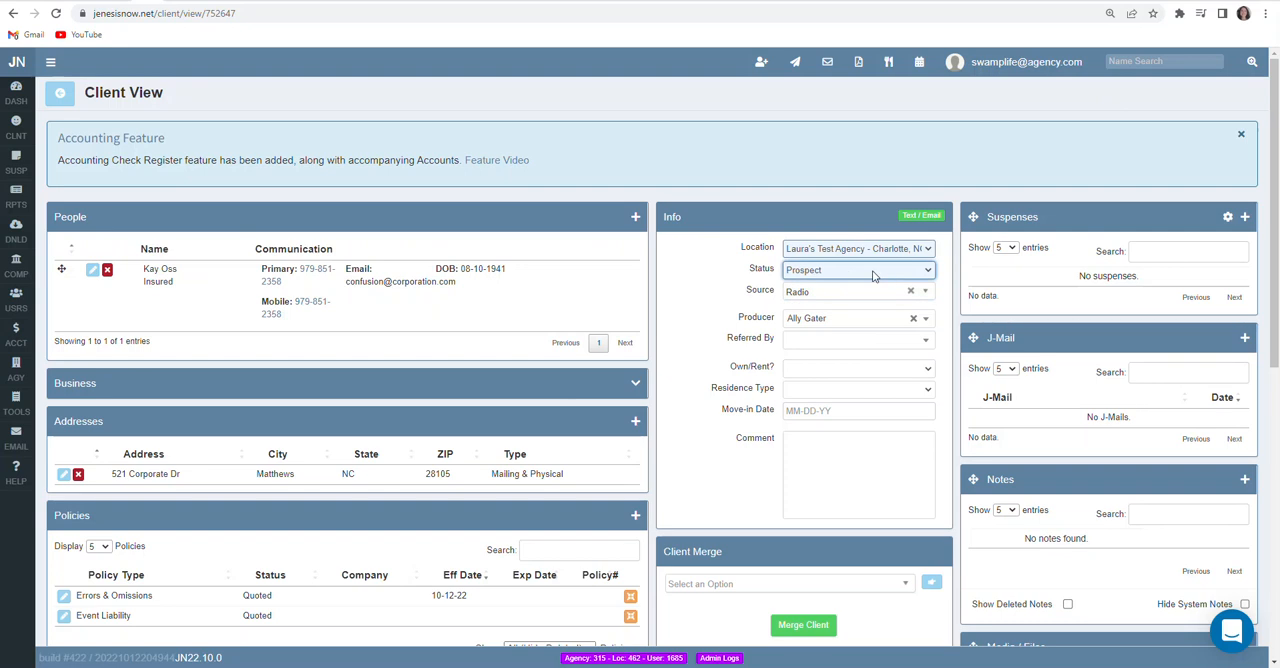
- View the available client status options on Kay Oss's record
click(857, 270)
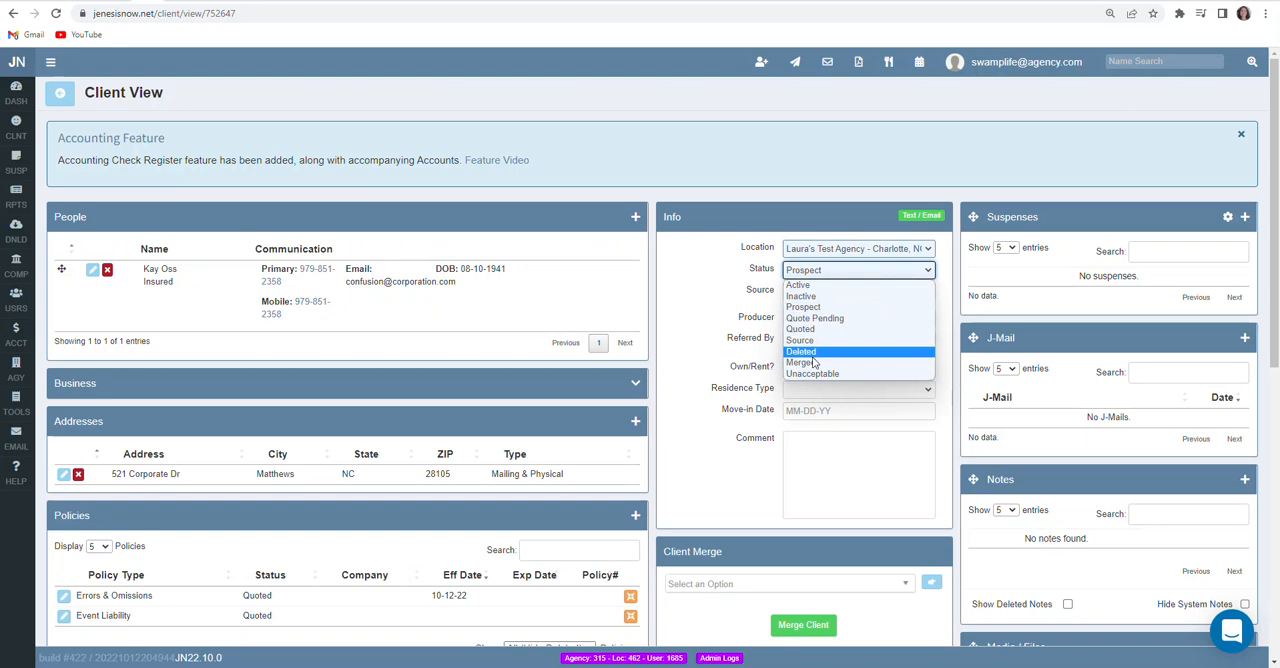
mouse_move(812, 373)
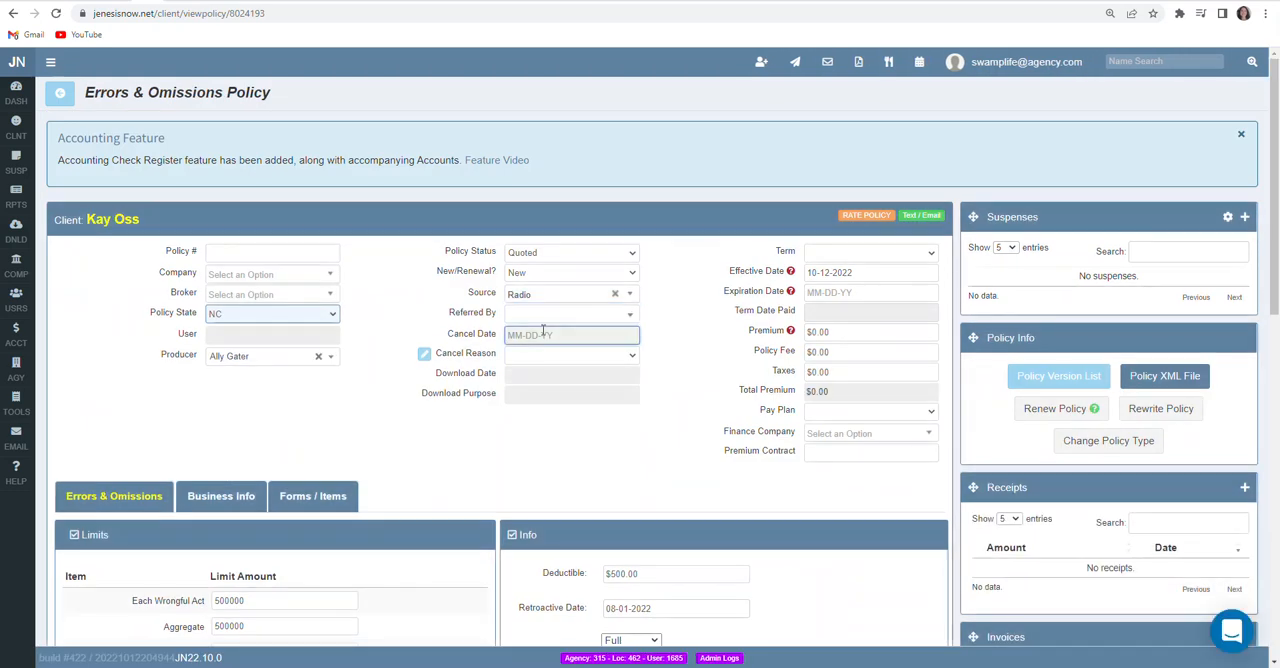
click(570, 252)
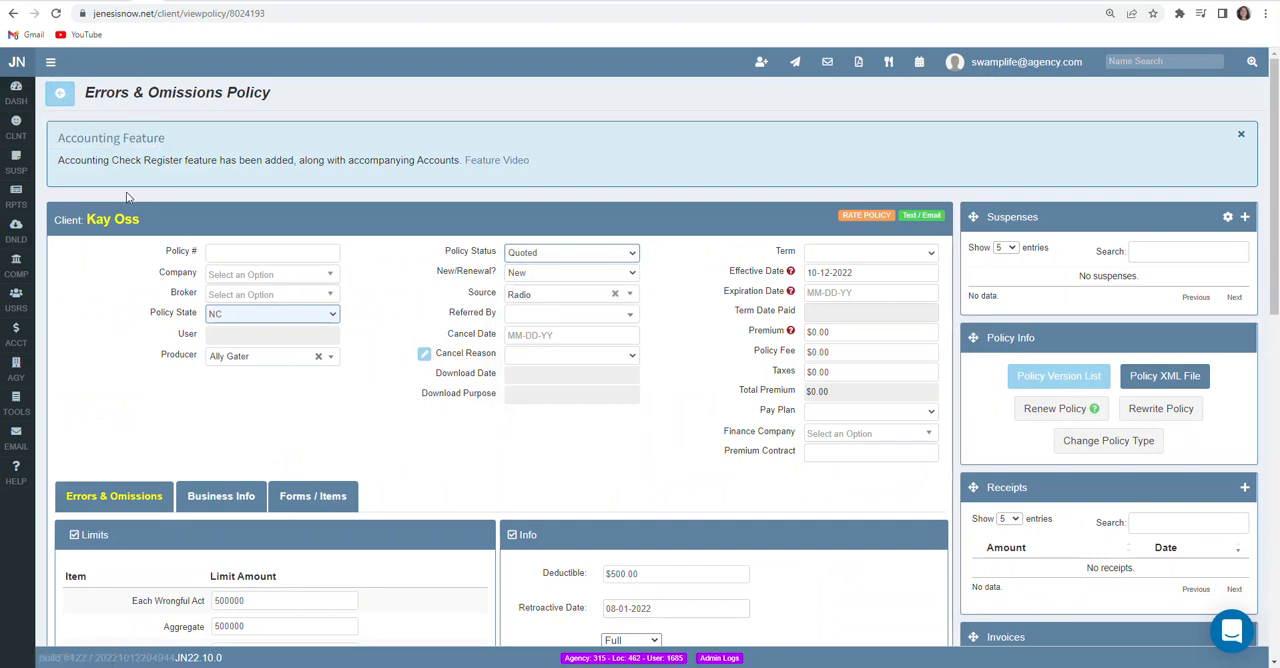
mouse_move(16, 90)
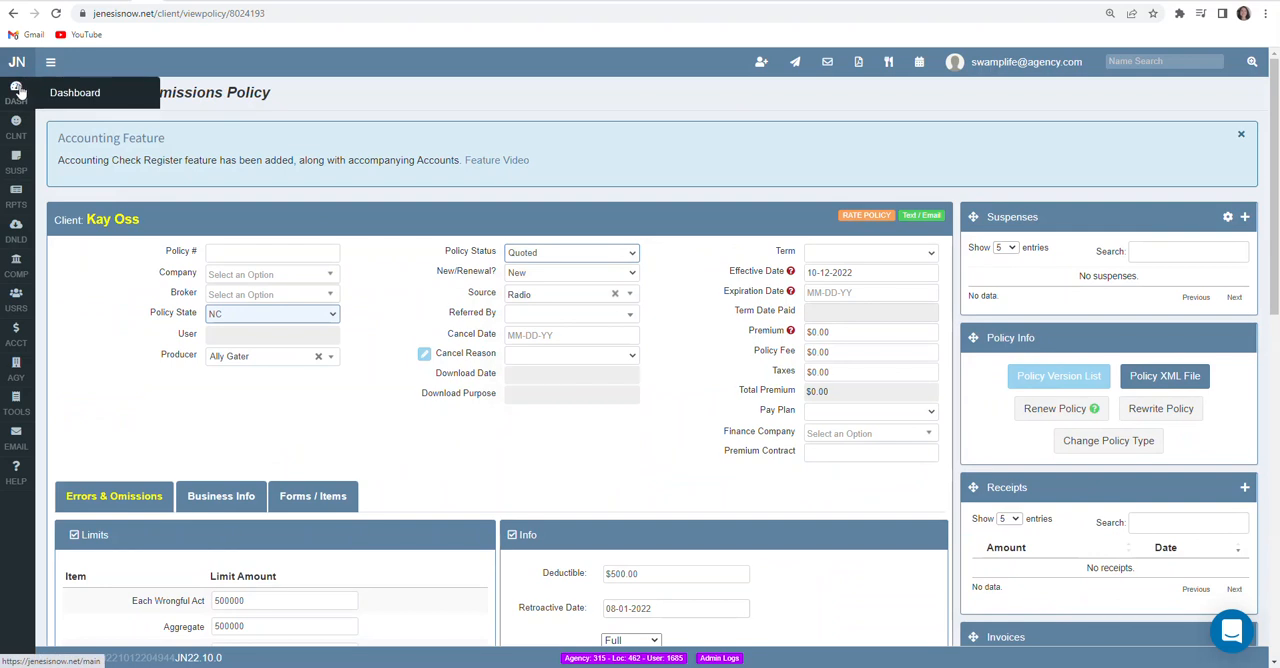